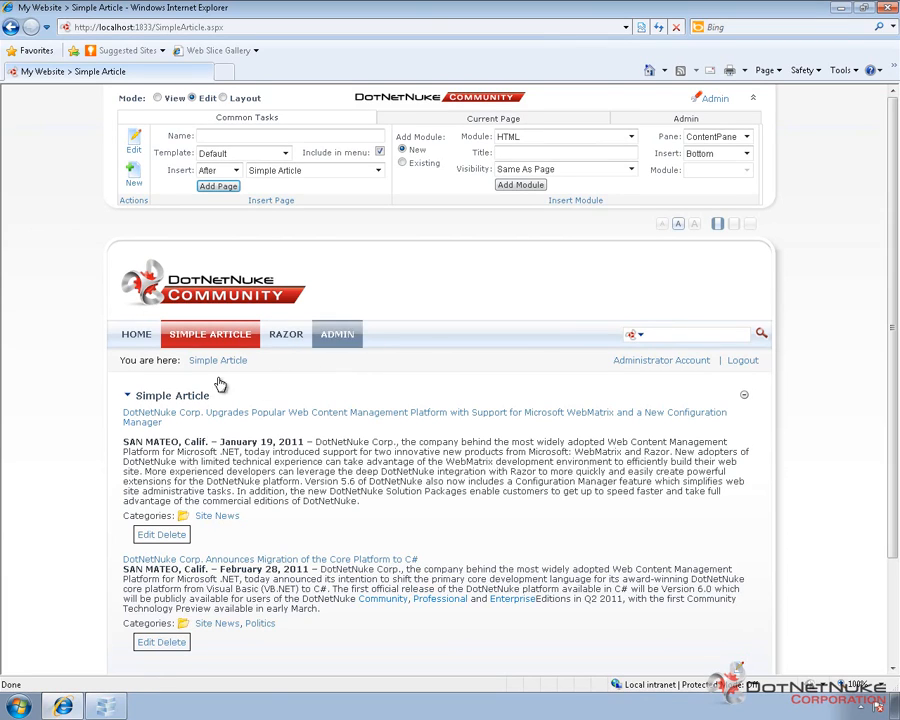
{"action": "mouse_move", "coordinate": [220, 388]}
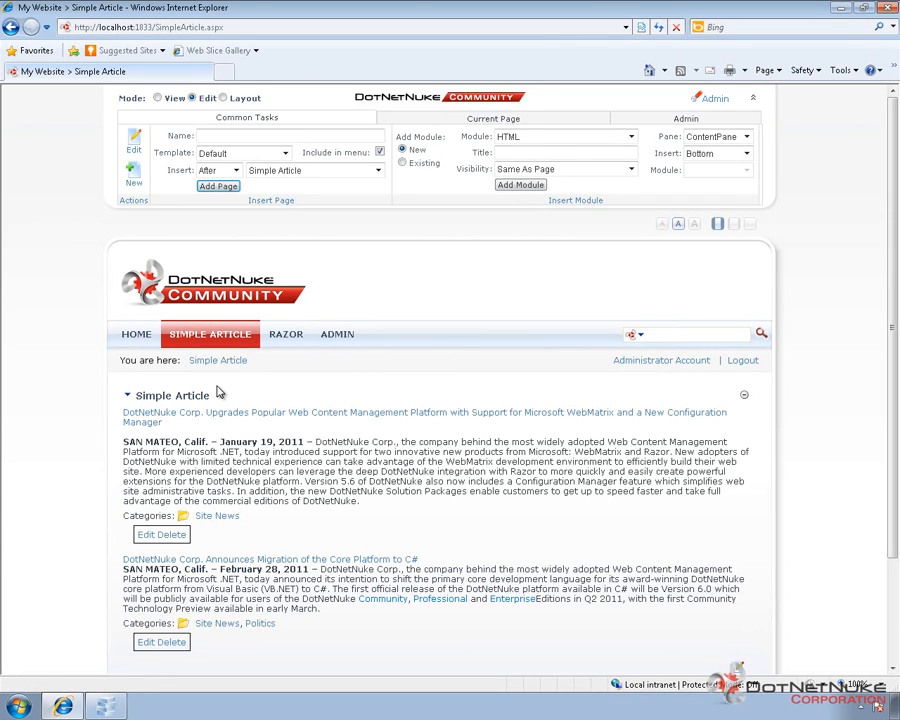
{"action": "mouse_move", "coordinate": [232, 396]}
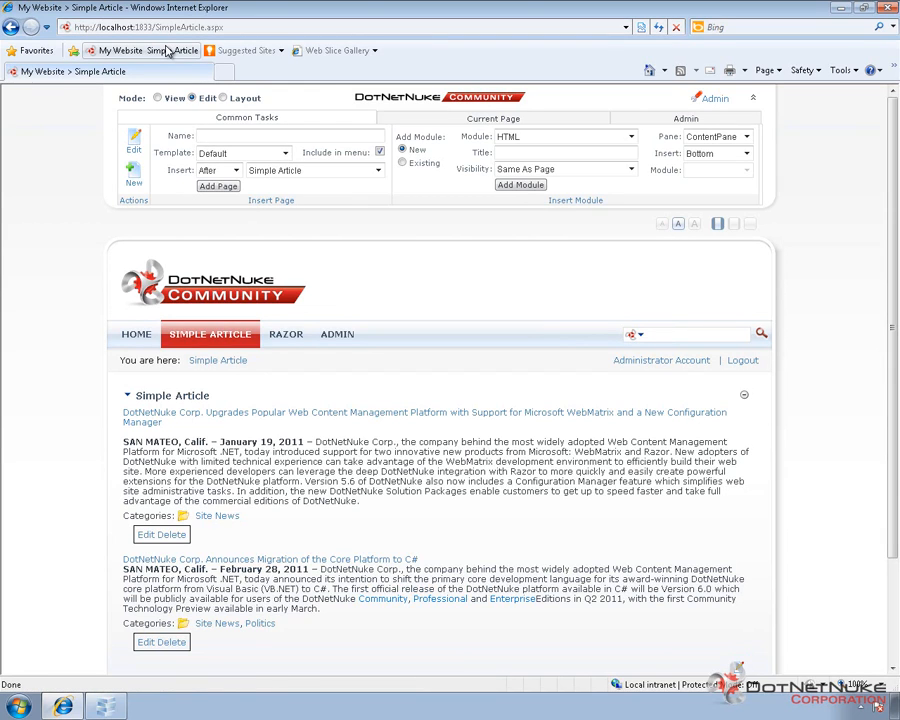
{"action": "mouse_move", "coordinate": [132, 292]}
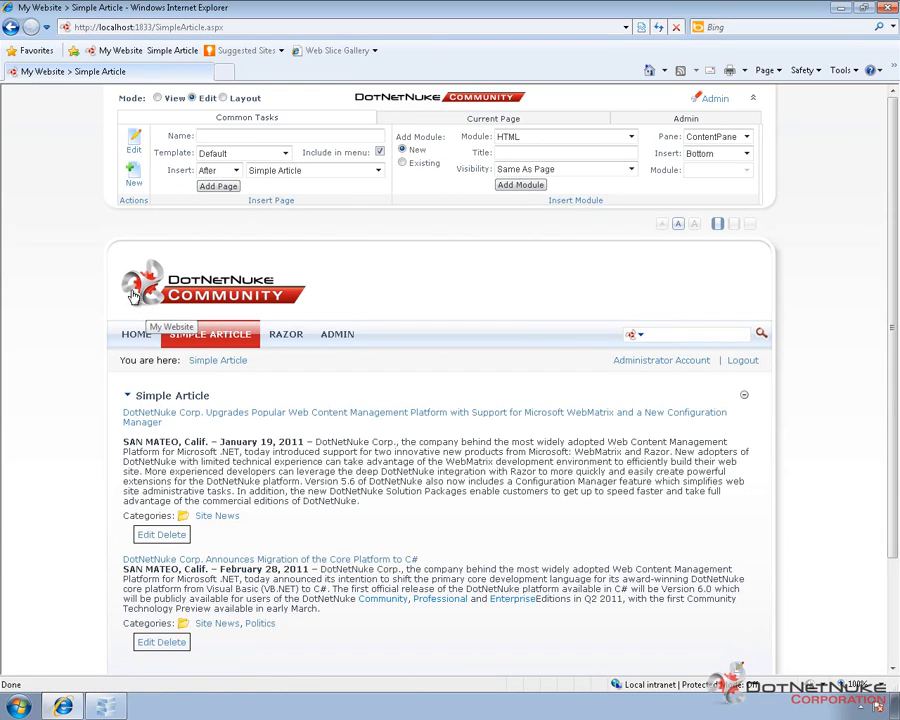
{"action": "mouse_move", "coordinate": [204, 228]}
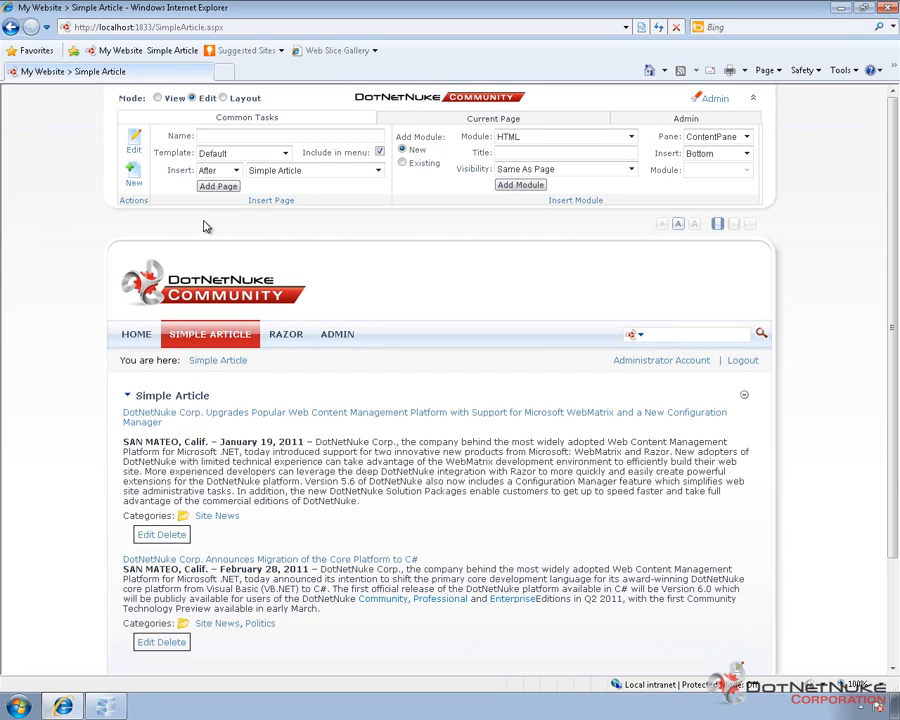
{"action": "mouse_move", "coordinate": [284, 270]}
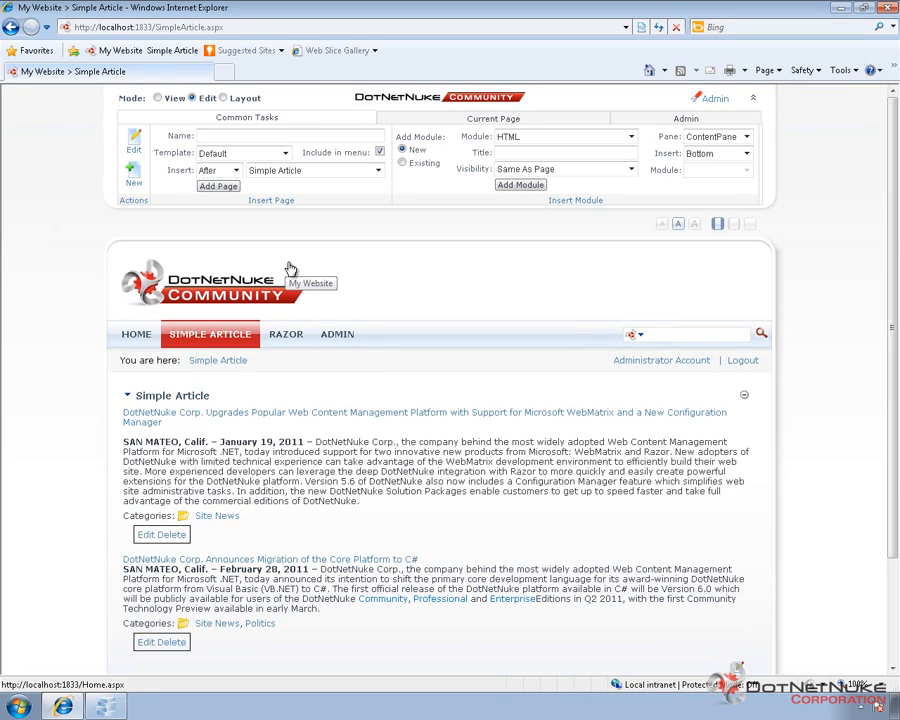
{"action": "mouse_move", "coordinate": [436, 178]}
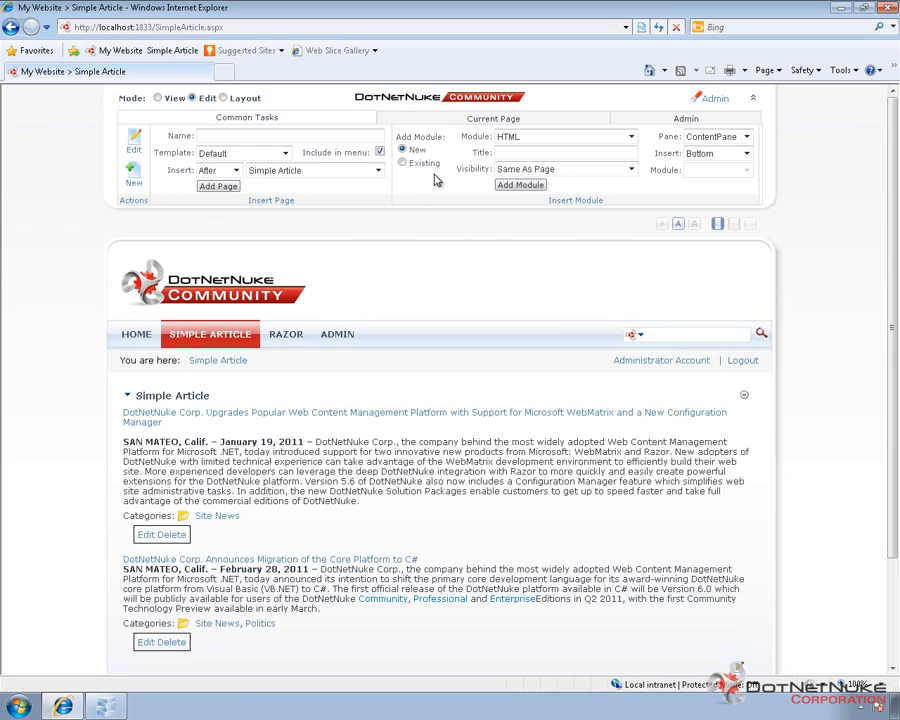
{"action": "mouse_move", "coordinate": [424, 212]}
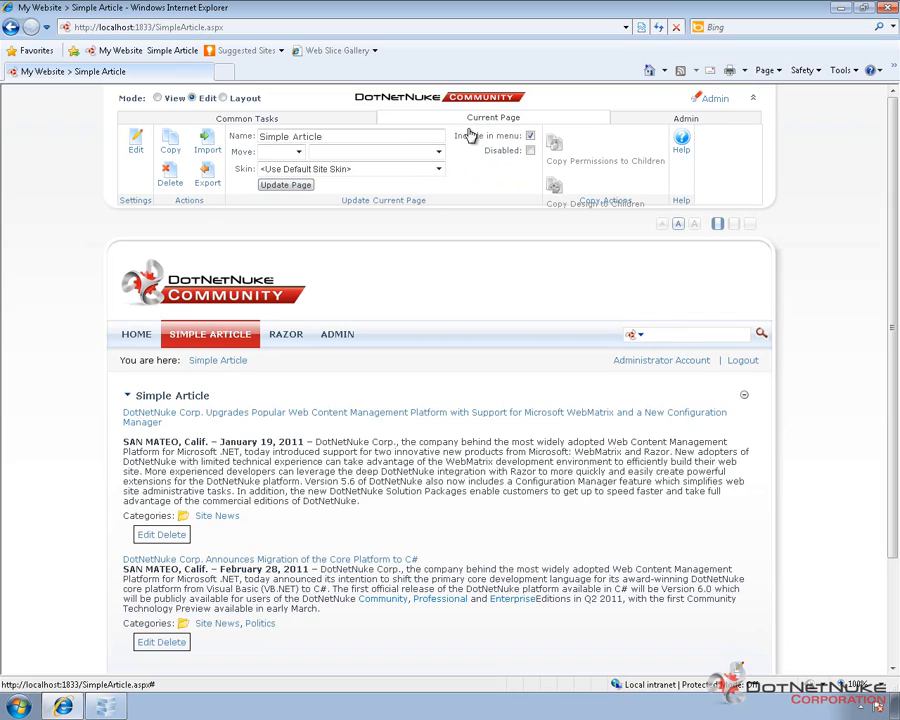
{"action": "mouse_move", "coordinate": [444, 172]}
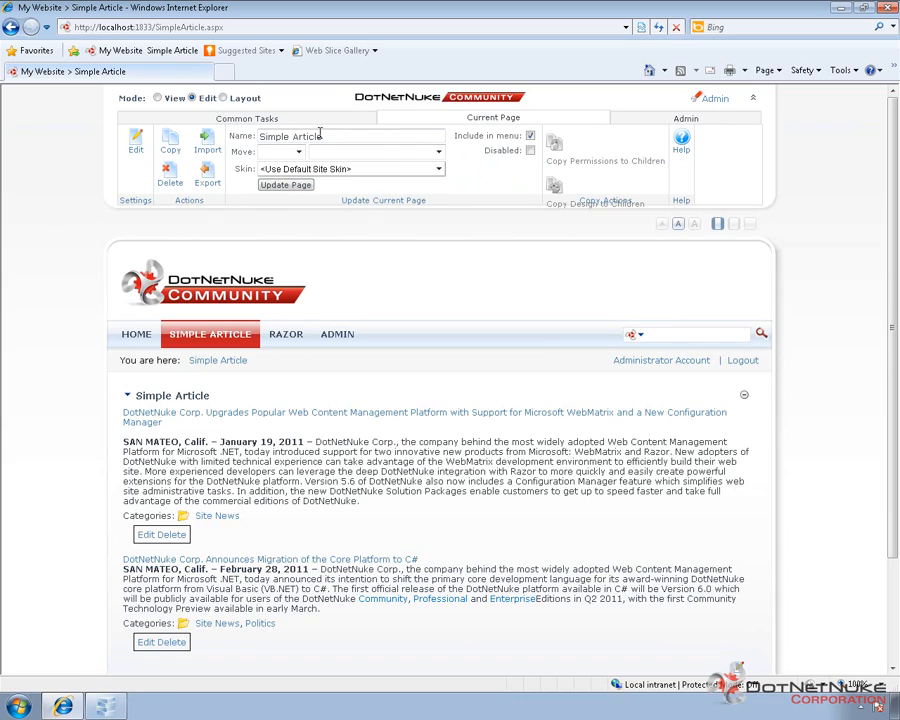
Replace the page name Simple Article with Articles and update the page.
{"action": "triple_click", "coordinate": [310, 136]}
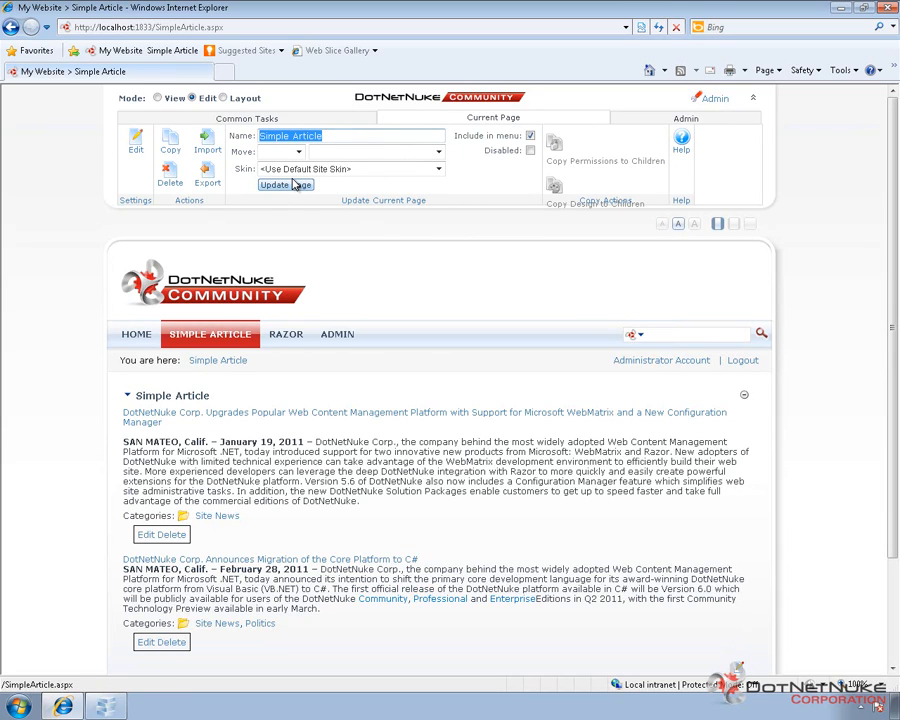
{"action": "type", "text": "Articl"}
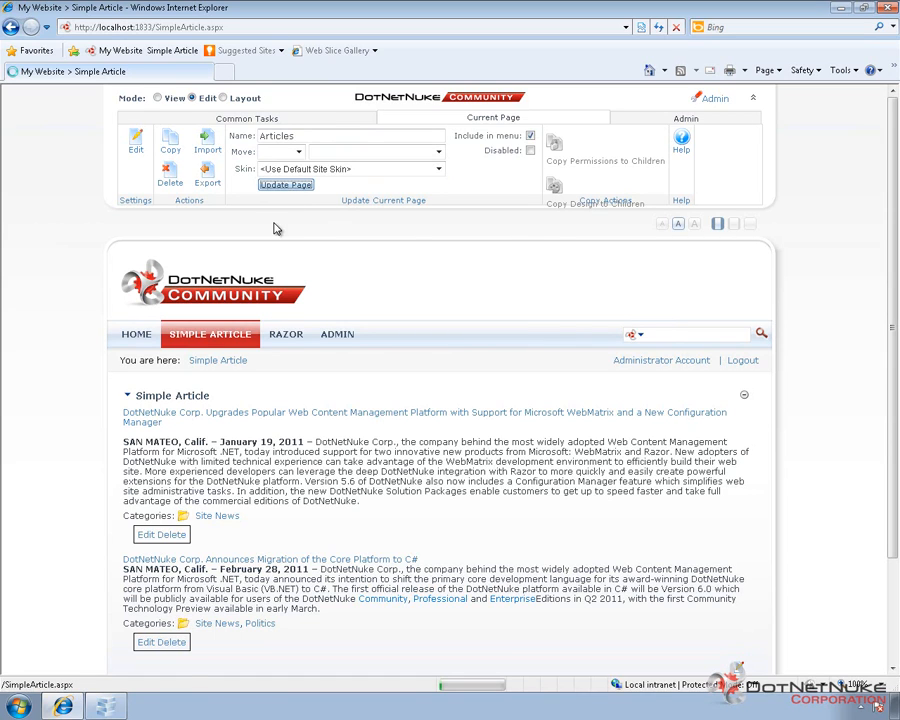
{"action": "left_click", "coordinate": [284, 184]}
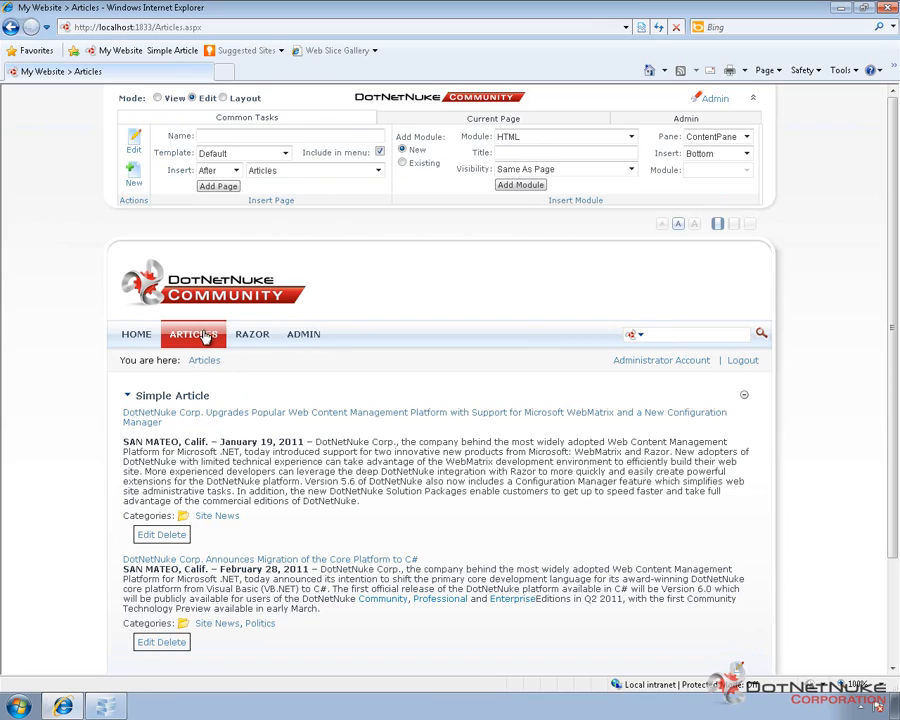
{"action": "mouse_move", "coordinate": [210, 344]}
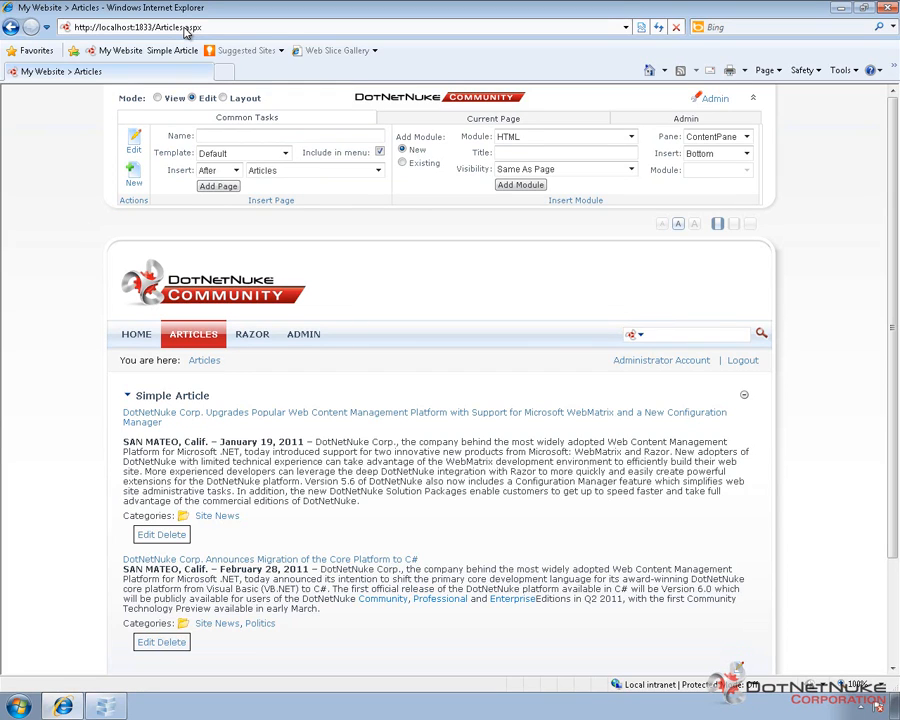
{"action": "mouse_move", "coordinate": [176, 50]}
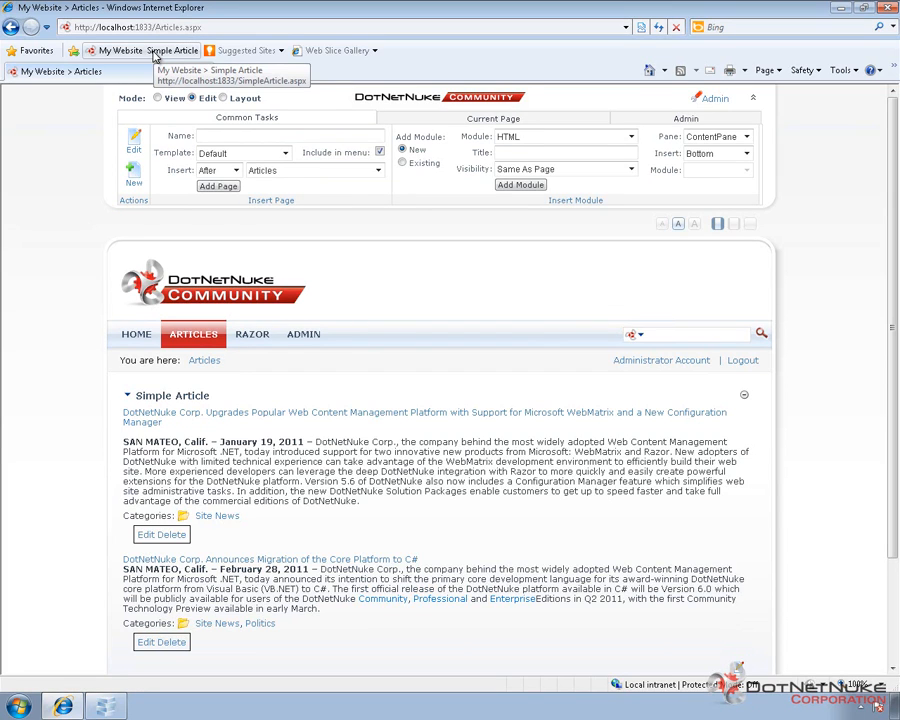
{"action": "left_click", "coordinate": [172, 50]}
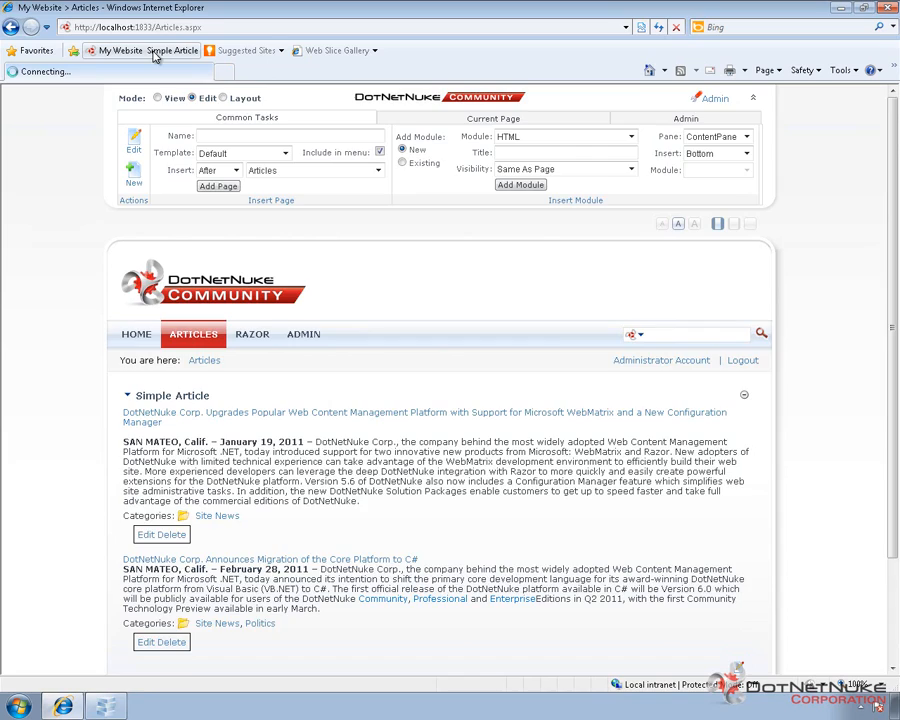
{"action": "left_click", "coordinate": [172, 50]}
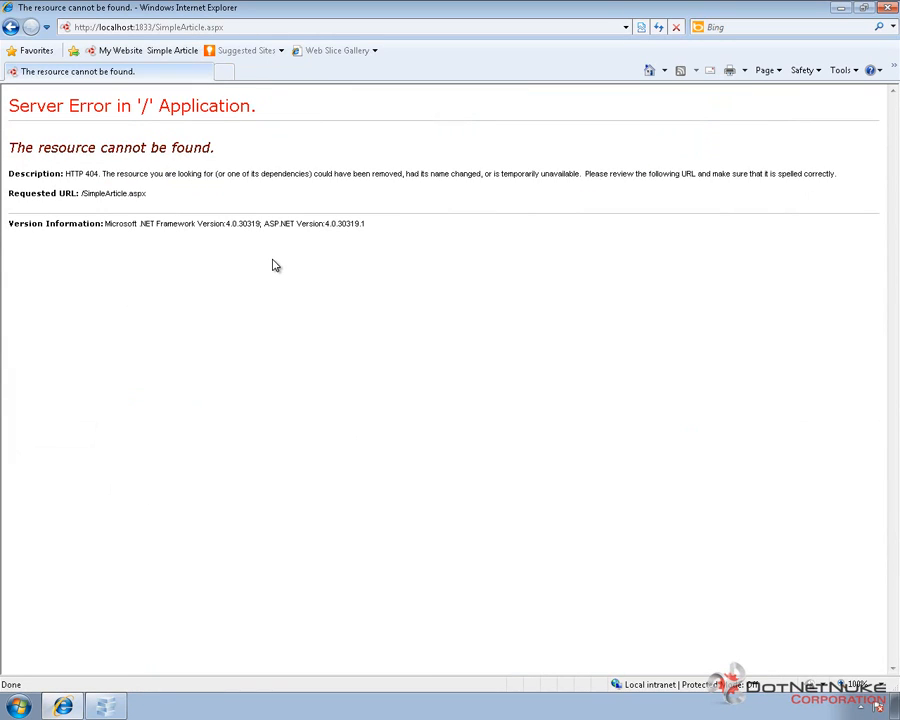
{"action": "mouse_move", "coordinate": [254, 258]}
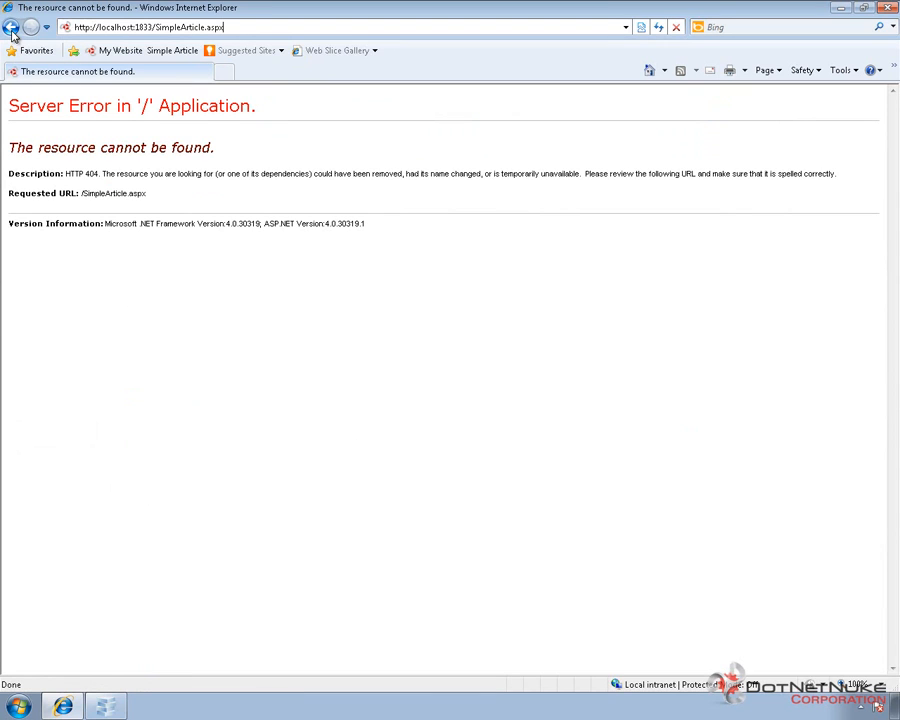
{"action": "left_click", "coordinate": [12, 28]}
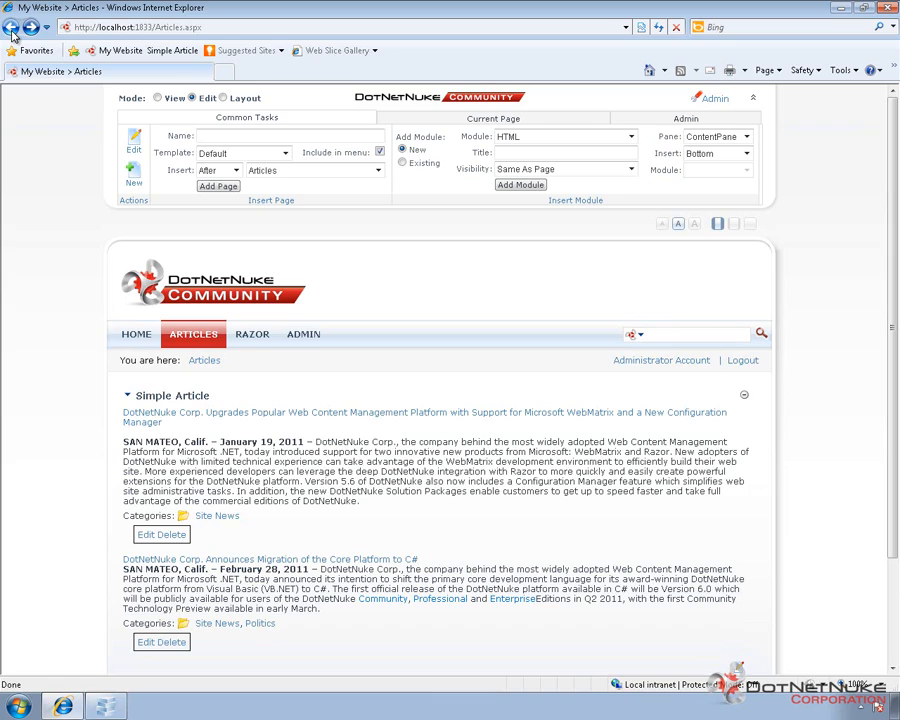
{"action": "mouse_move", "coordinate": [110, 164]}
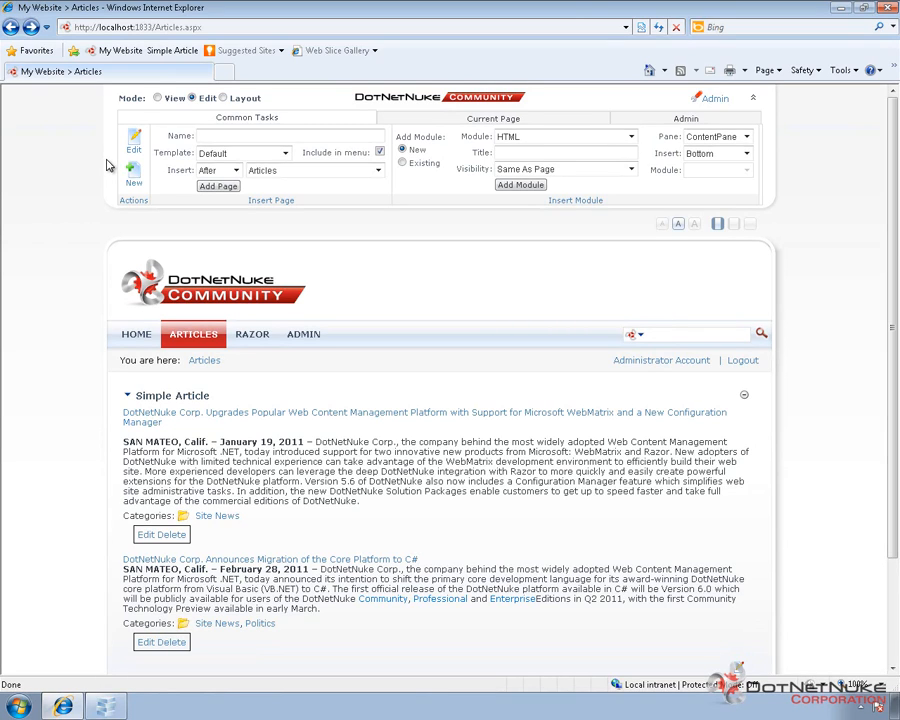
Update the full Page Settings, leaving the page named Simple Article.
{"action": "left_click", "coordinate": [404, 164]}
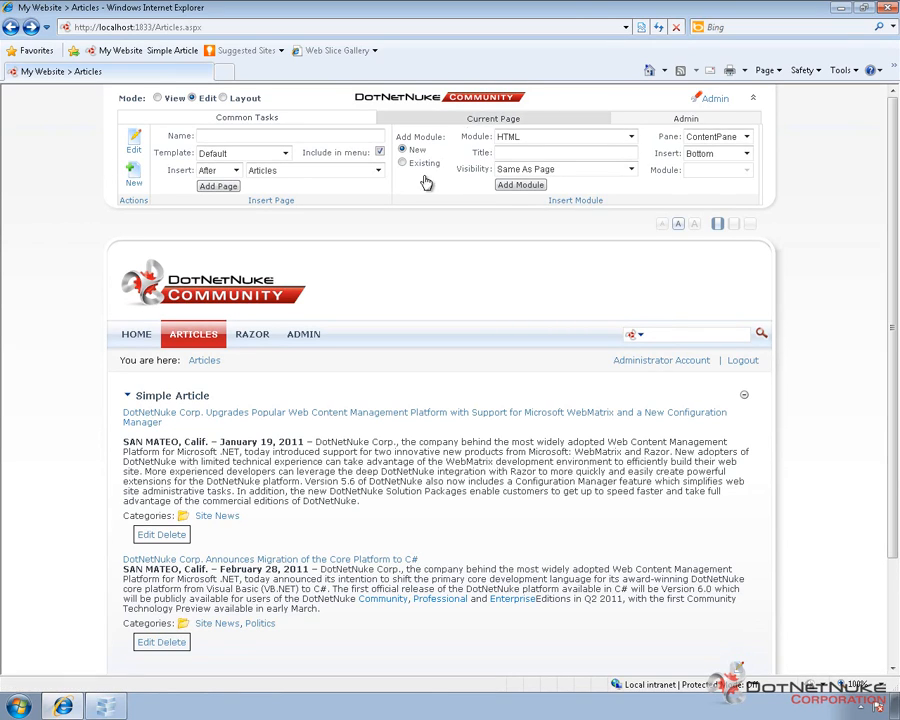
{"action": "mouse_move", "coordinate": [134, 138]}
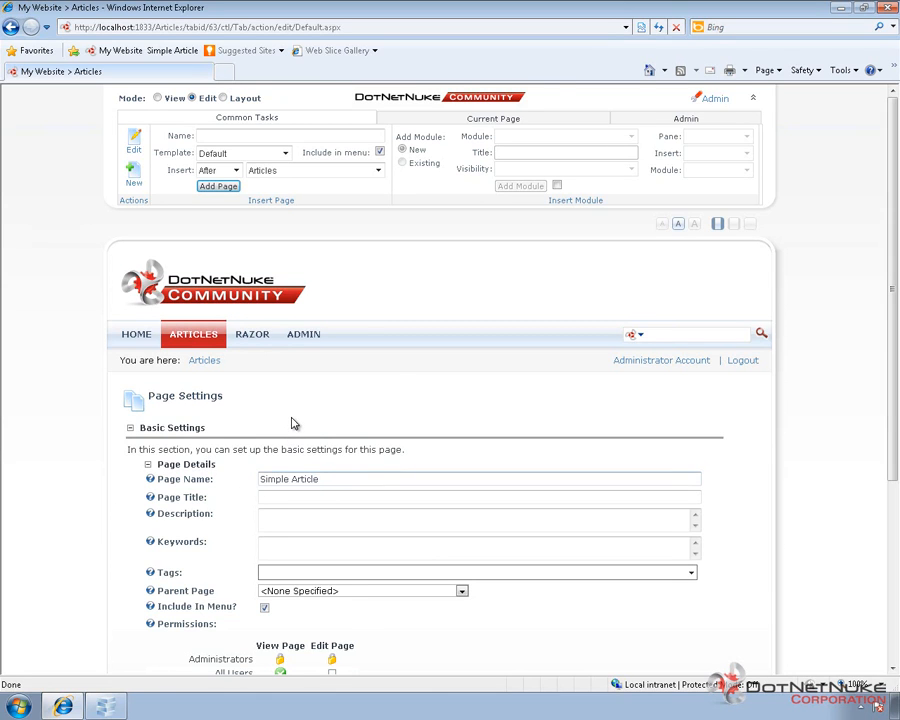
{"action": "scroll", "scroll_direction": "down", "scroll_amount": 3}
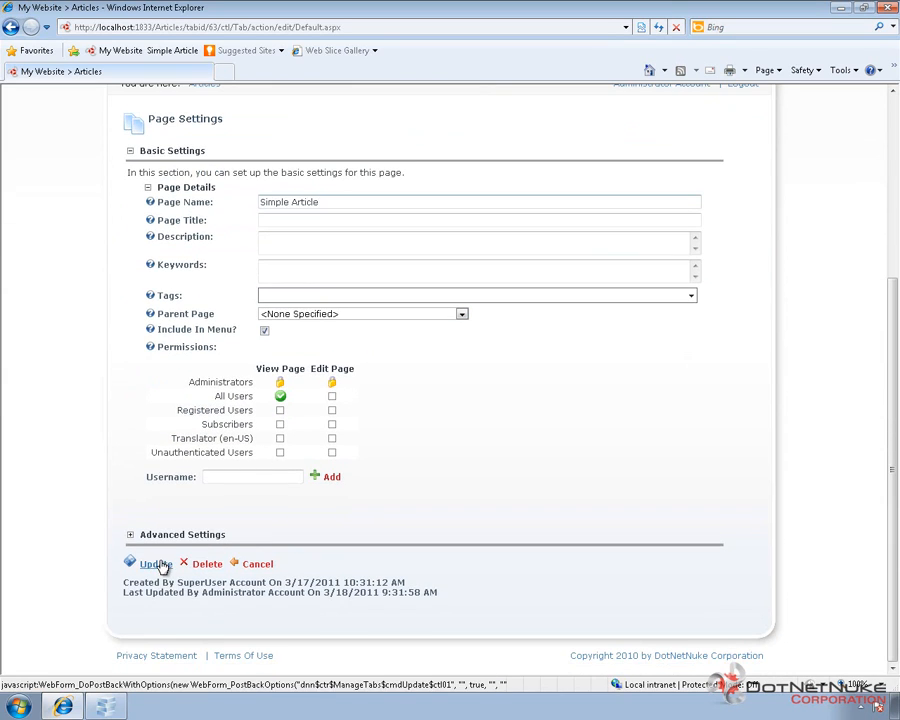
{"action": "left_click", "coordinate": [152, 564]}
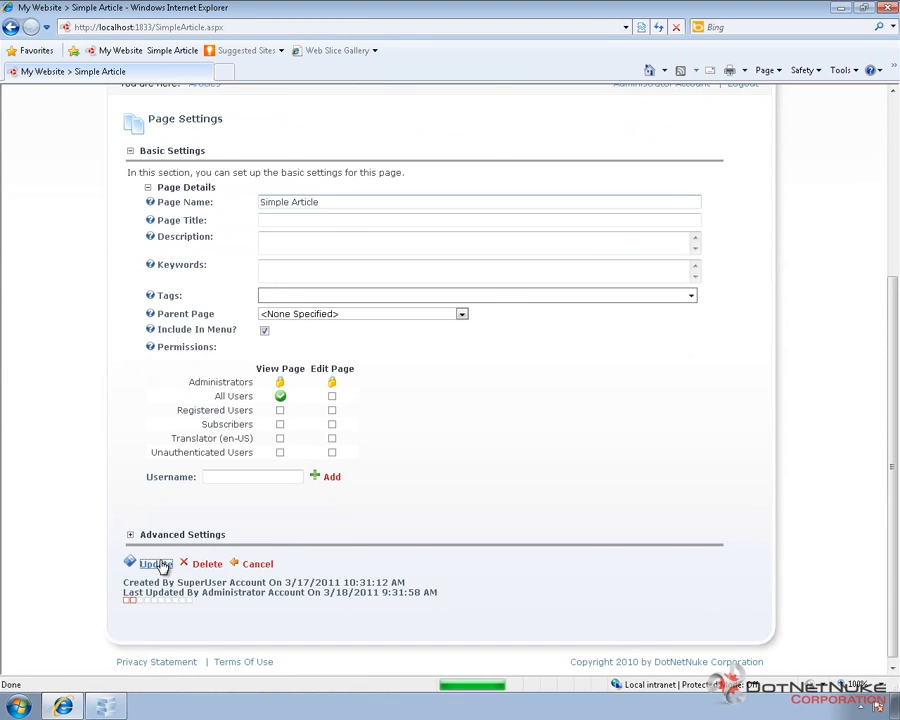
{"action": "left_click", "coordinate": [152, 564]}
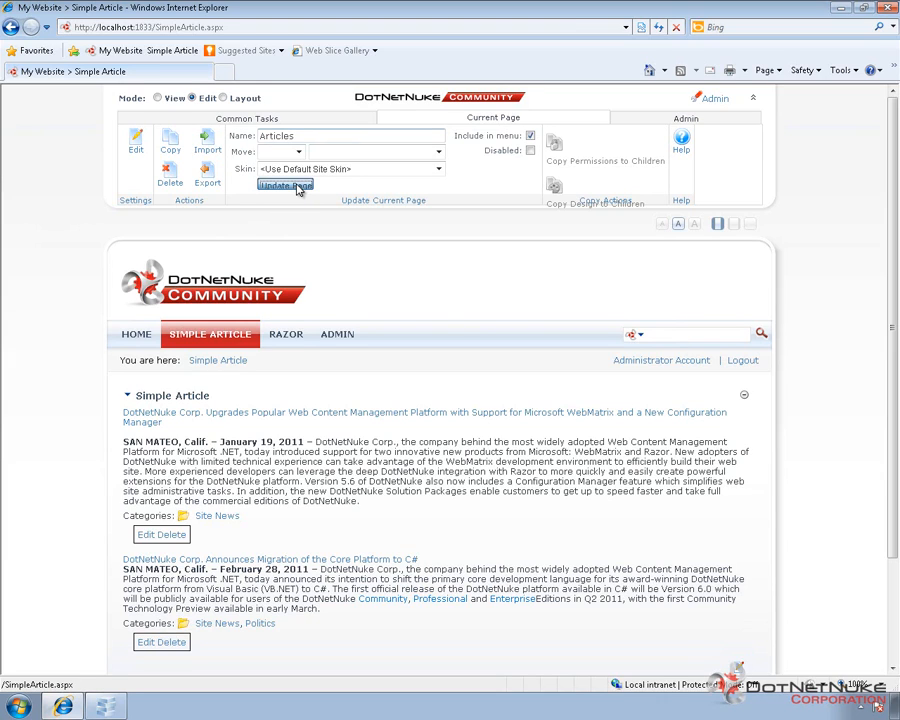
Update the current page so its name is Articles again.
{"action": "left_click", "coordinate": [284, 184]}
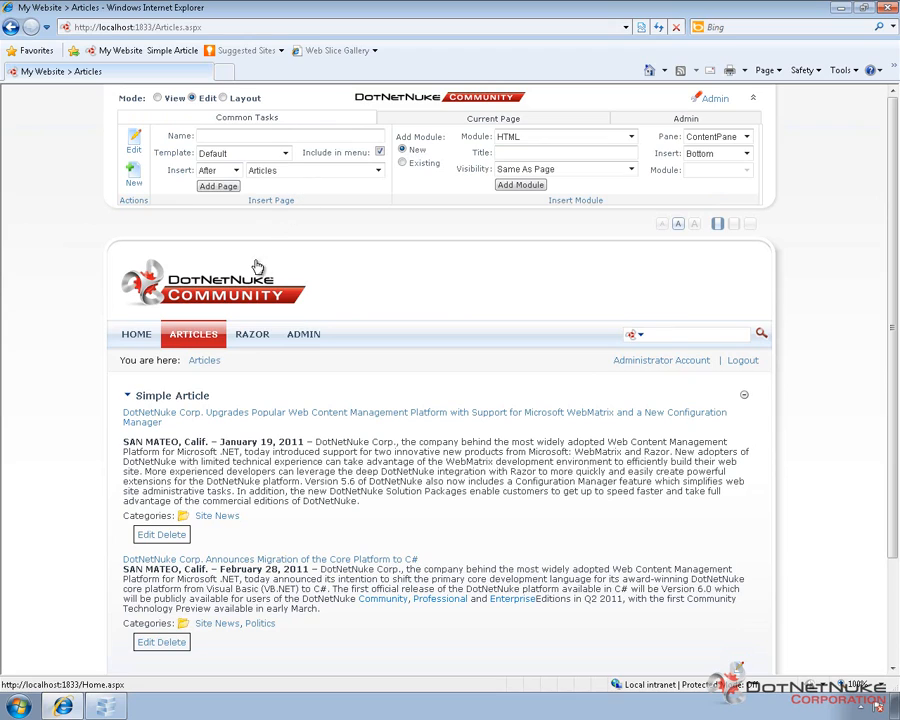
{"action": "mouse_move", "coordinate": [244, 258]}
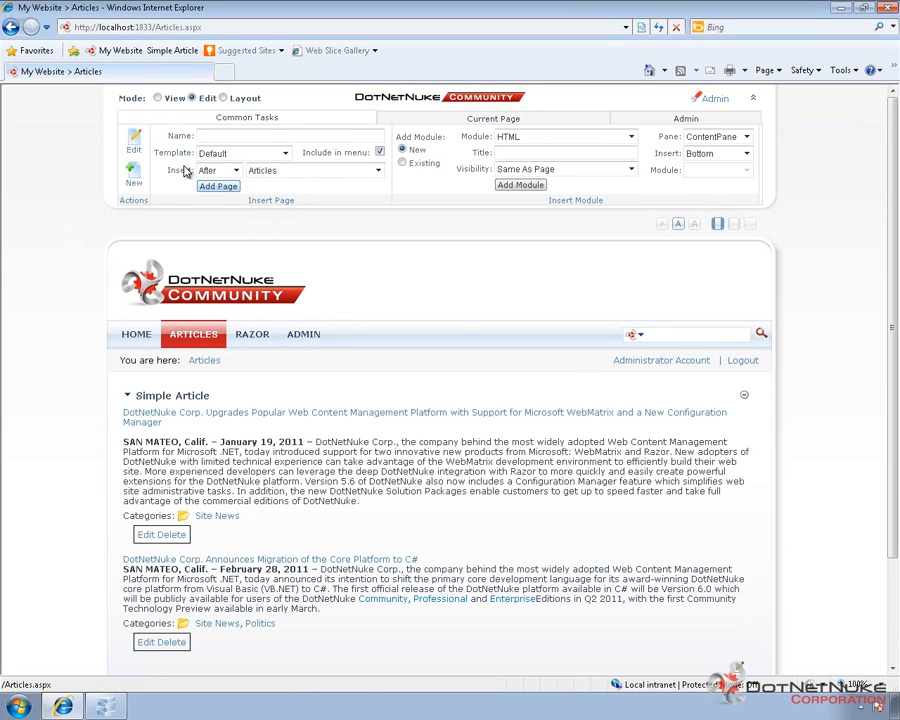
{"action": "mouse_move", "coordinate": [132, 170]}
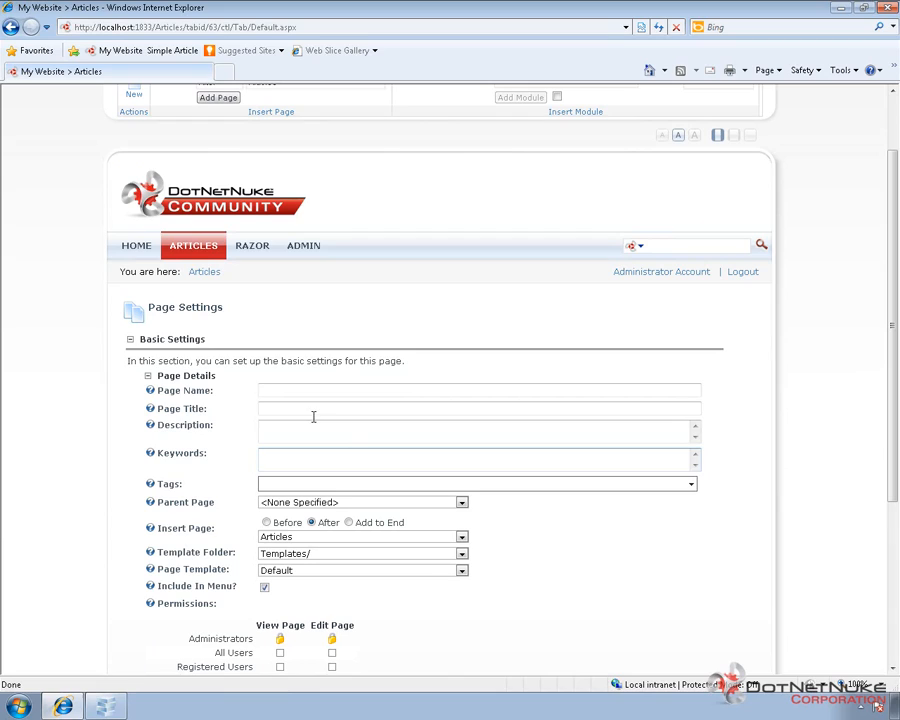
Name the new page Simple Article, exclude it from the menu and allow All Users to view it.
{"action": "type", "text": "Simpl"}
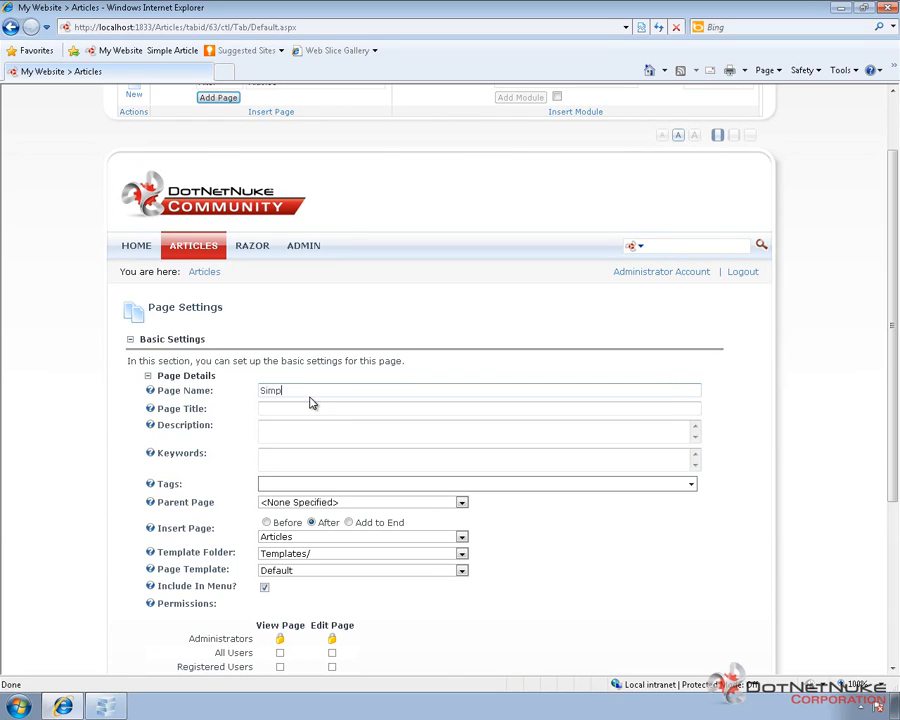
{"action": "type", "text": "le Article"}
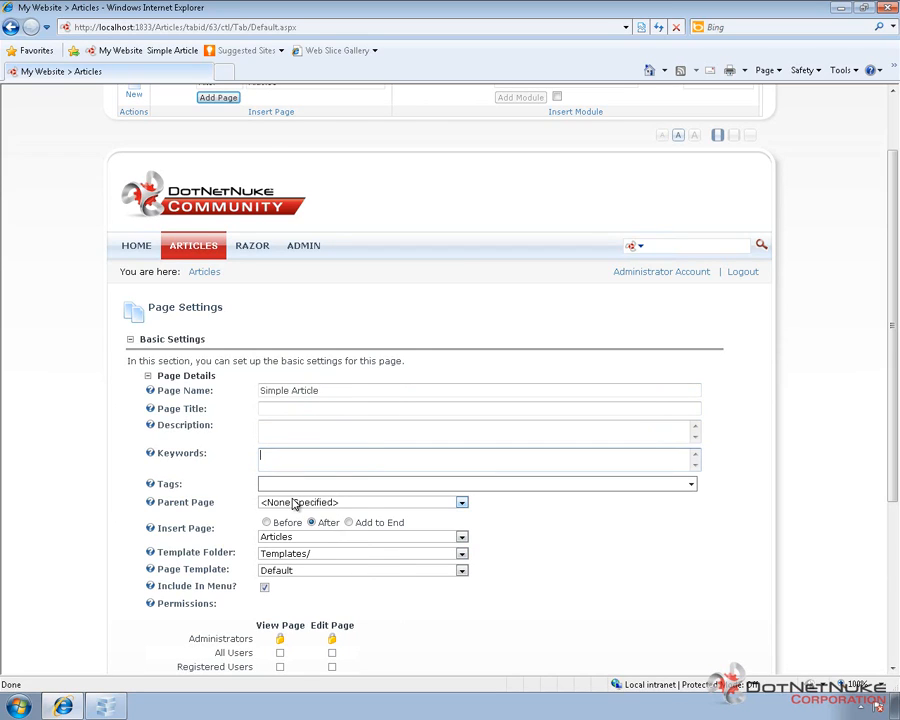
{"action": "mouse_move", "coordinate": [288, 512]}
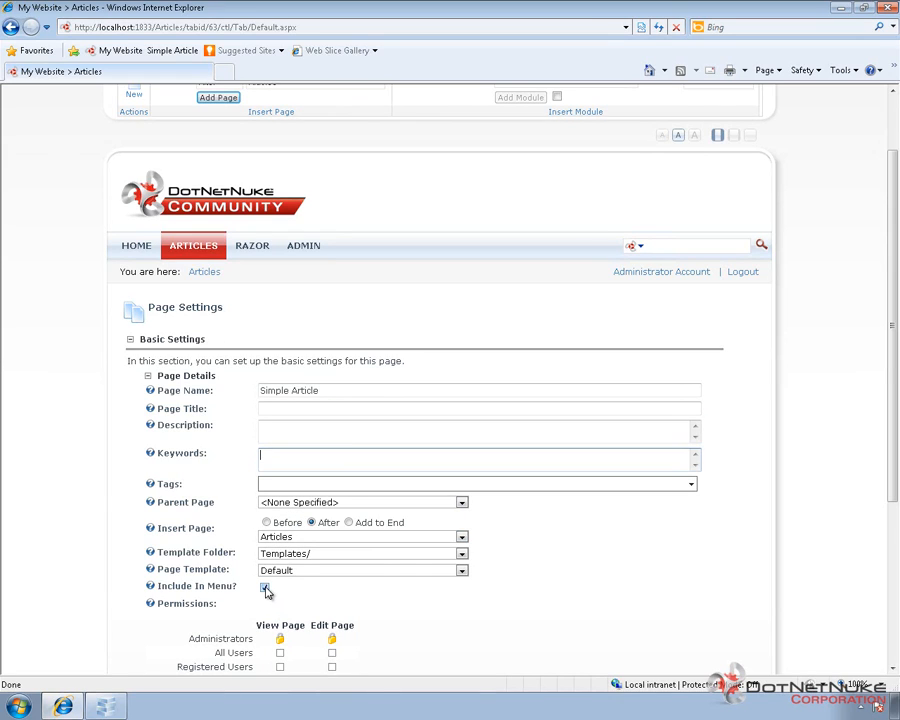
{"action": "left_click", "coordinate": [264, 588]}
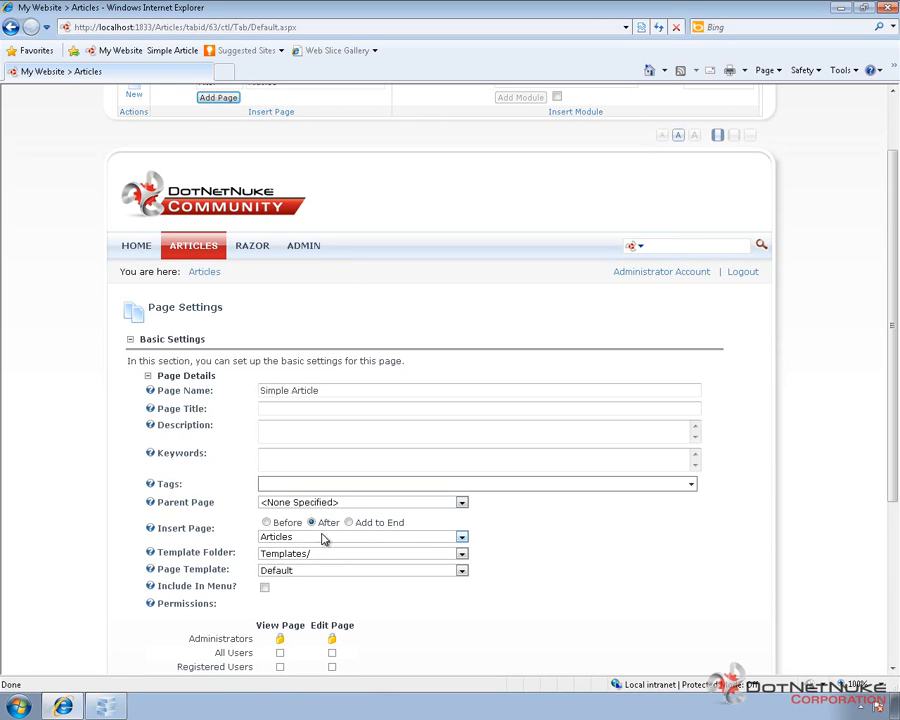
{"action": "scroll", "scroll_direction": "down", "scroll_amount": 3}
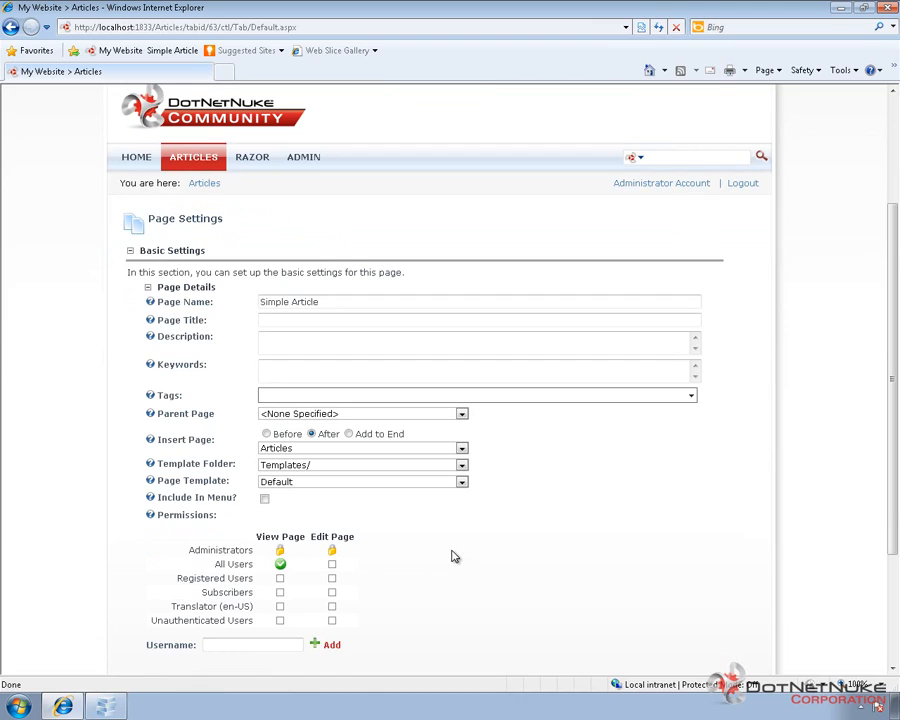
{"action": "scroll", "scroll_direction": "down", "scroll_amount": 3}
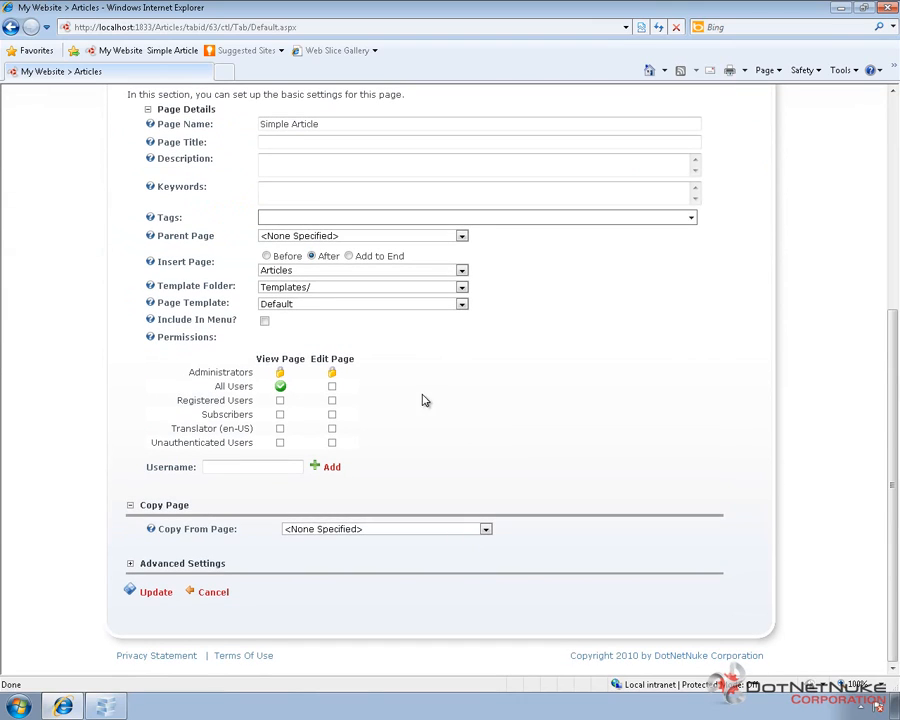
In Advanced Settings, set the Link Url to the site page Articles.
{"action": "left_click", "coordinate": [132, 562]}
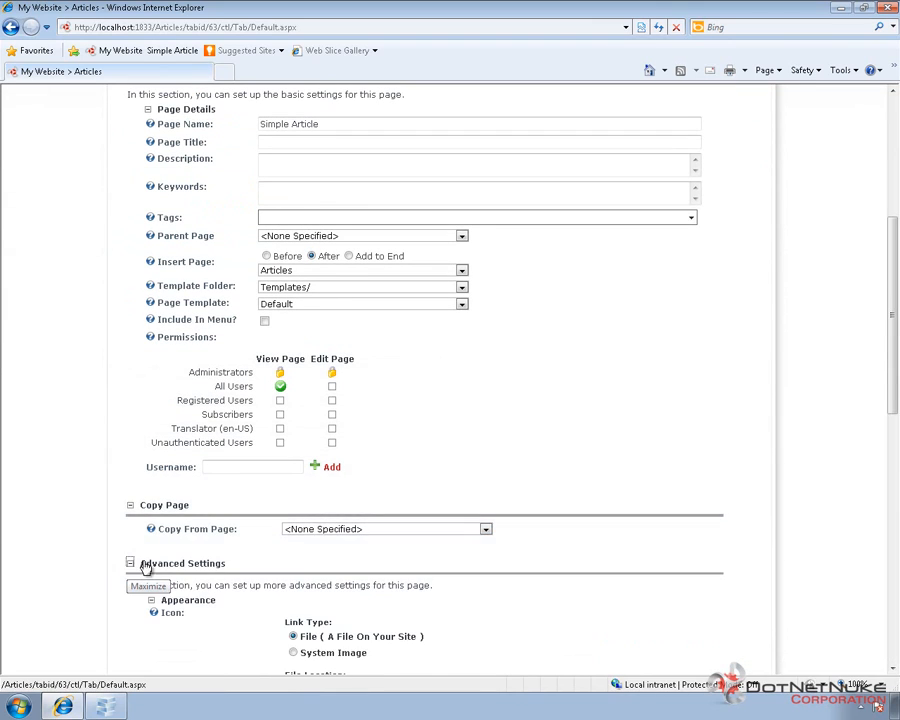
{"action": "scroll", "scroll_direction": "down", "scroll_amount": 3}
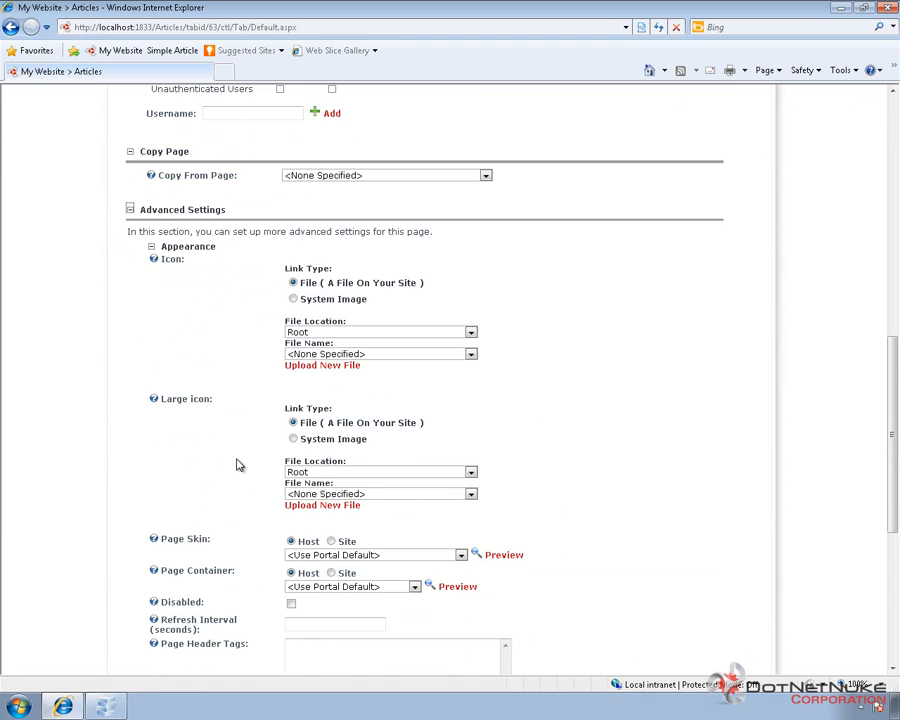
{"action": "scroll", "scroll_direction": "down", "scroll_amount": 3}
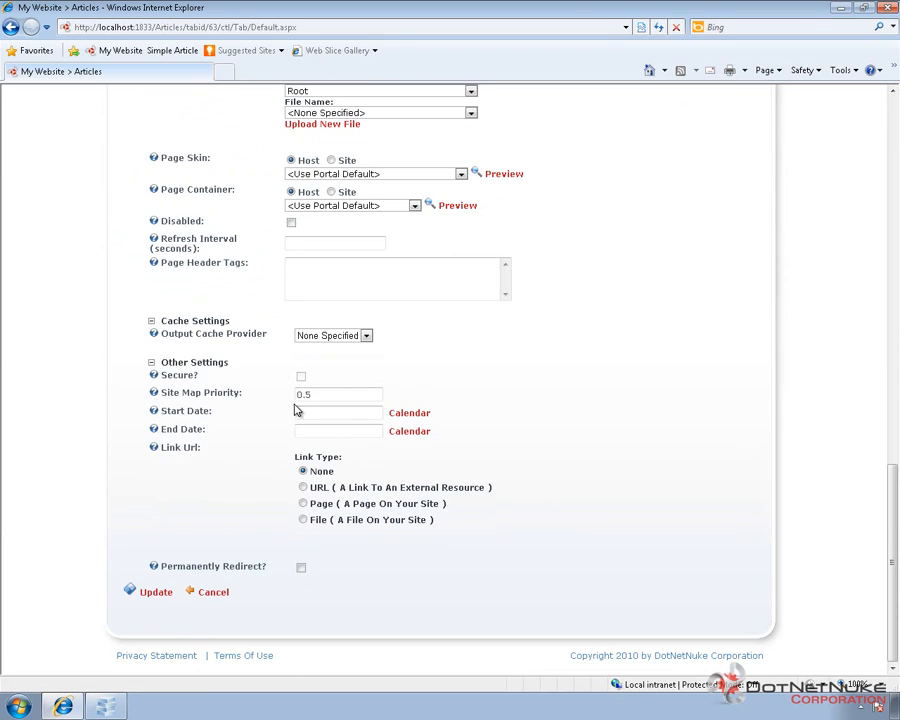
{"action": "mouse_move", "coordinate": [244, 460]}
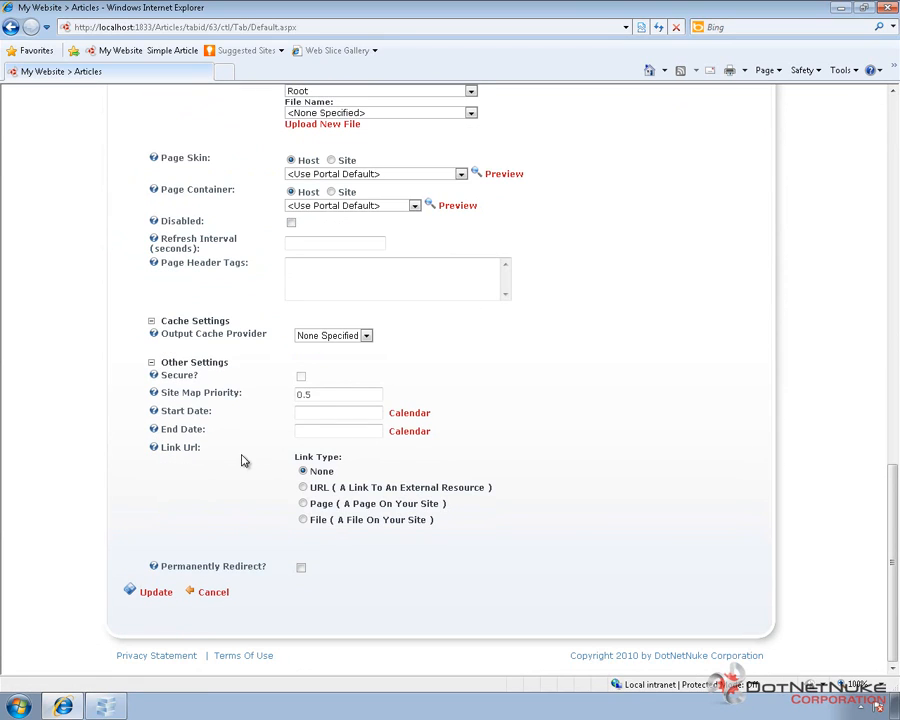
{"action": "mouse_move", "coordinate": [180, 468]}
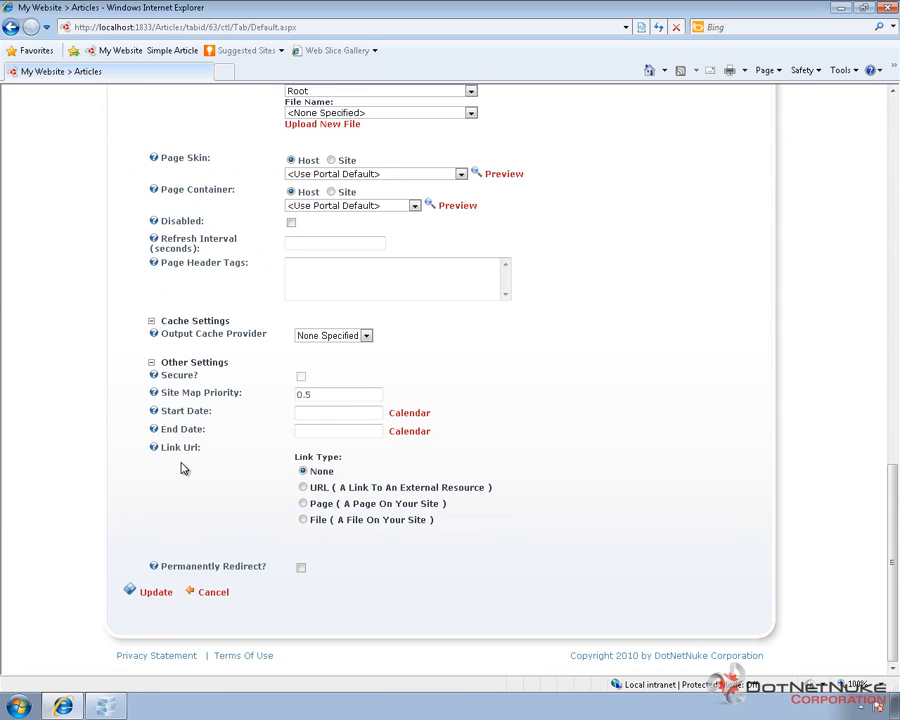
{"action": "mouse_move", "coordinate": [304, 504]}
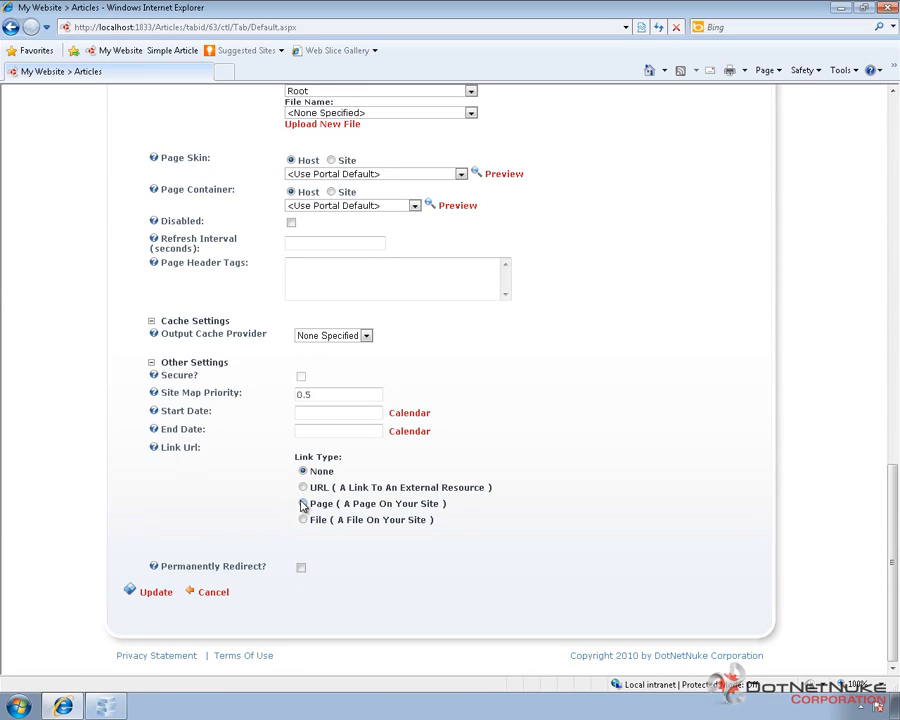
{"action": "left_click", "coordinate": [302, 504]}
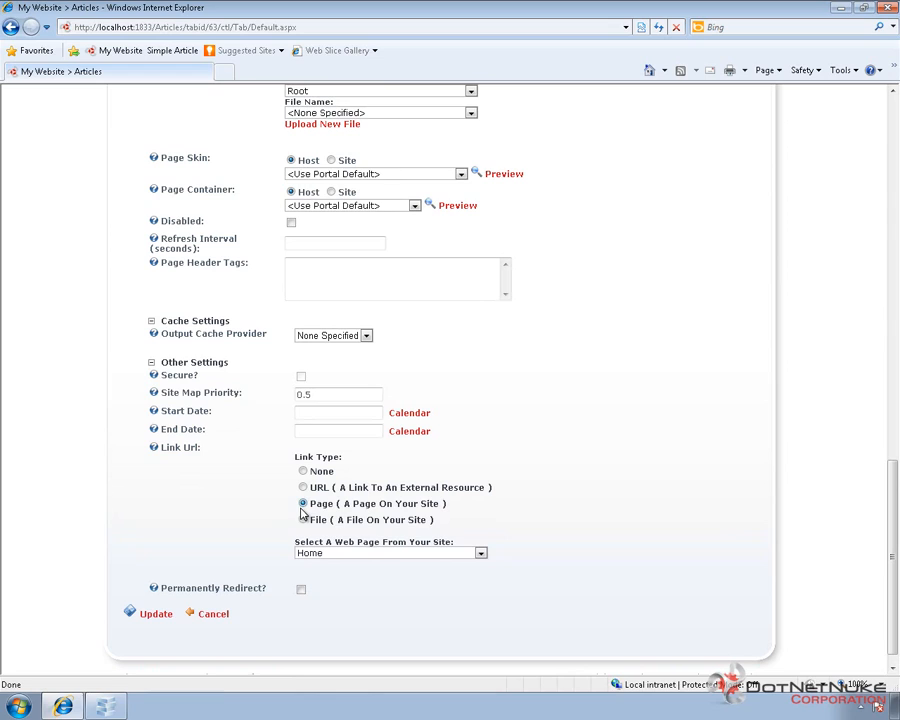
{"action": "left_click", "coordinate": [482, 552]}
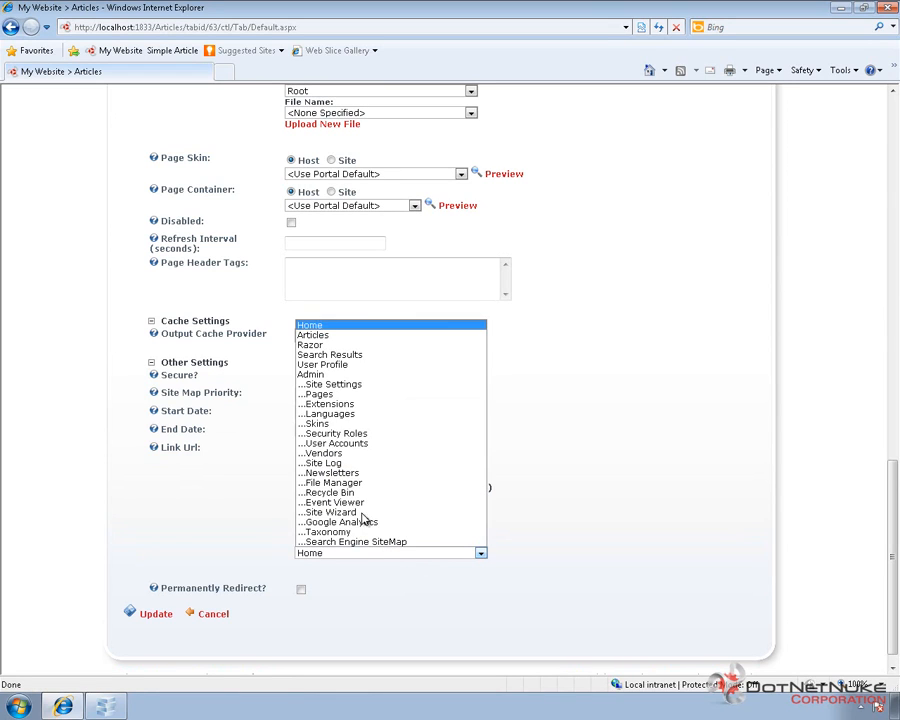
{"action": "left_click", "coordinate": [310, 324]}
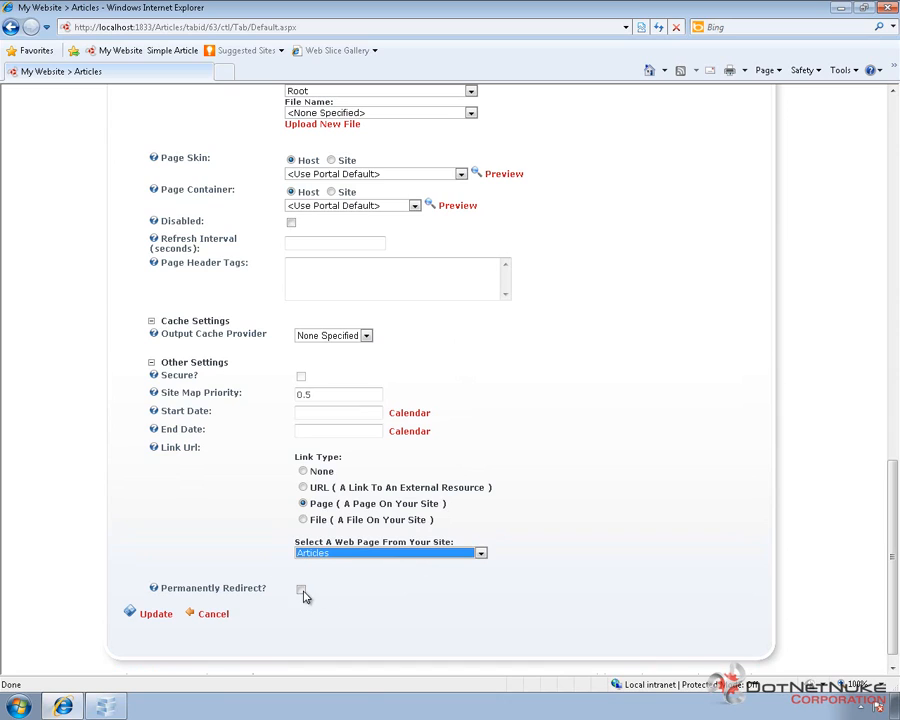
Make the redirect permanent and save the Simple Article page settings.
{"action": "left_click", "coordinate": [300, 588]}
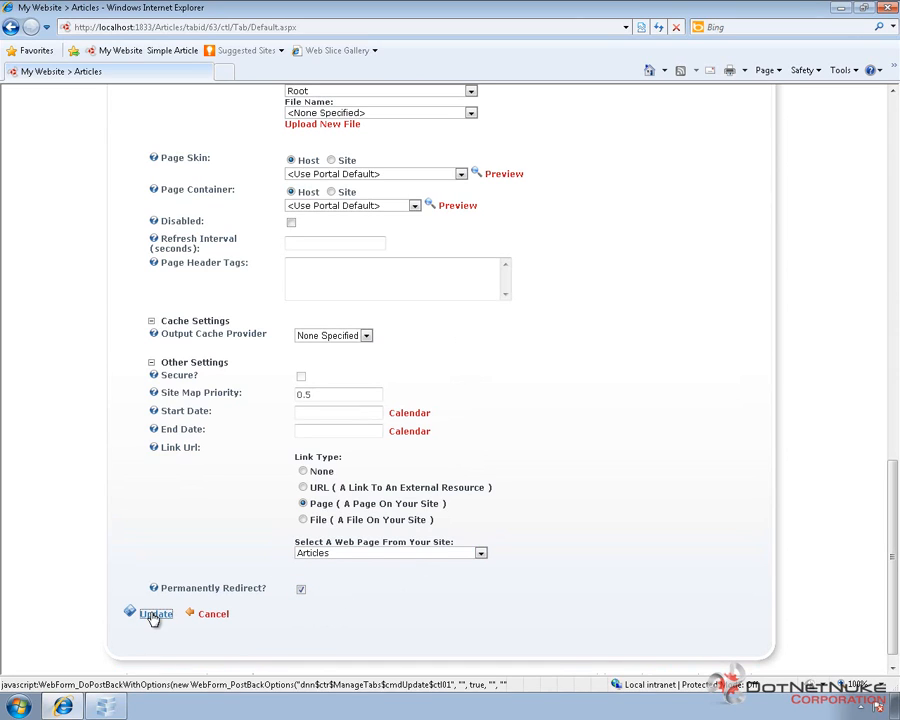
{"action": "left_click", "coordinate": [154, 612]}
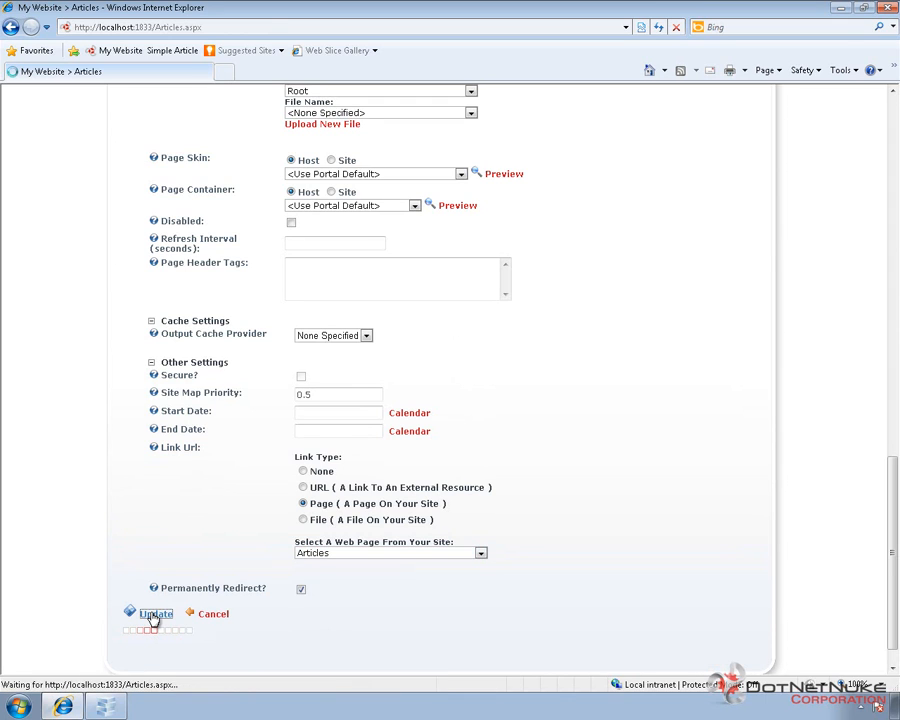
Confirm the update and land on the Articles page showing its news articles.
{"action": "left_click", "coordinate": [156, 612]}
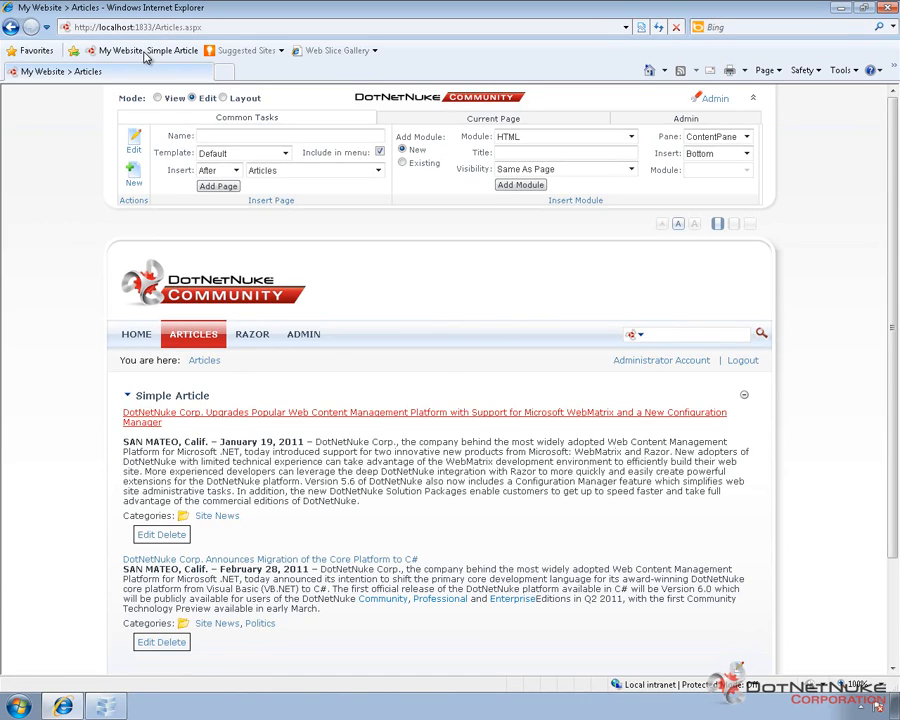
{"action": "mouse_move", "coordinate": [176, 50]}
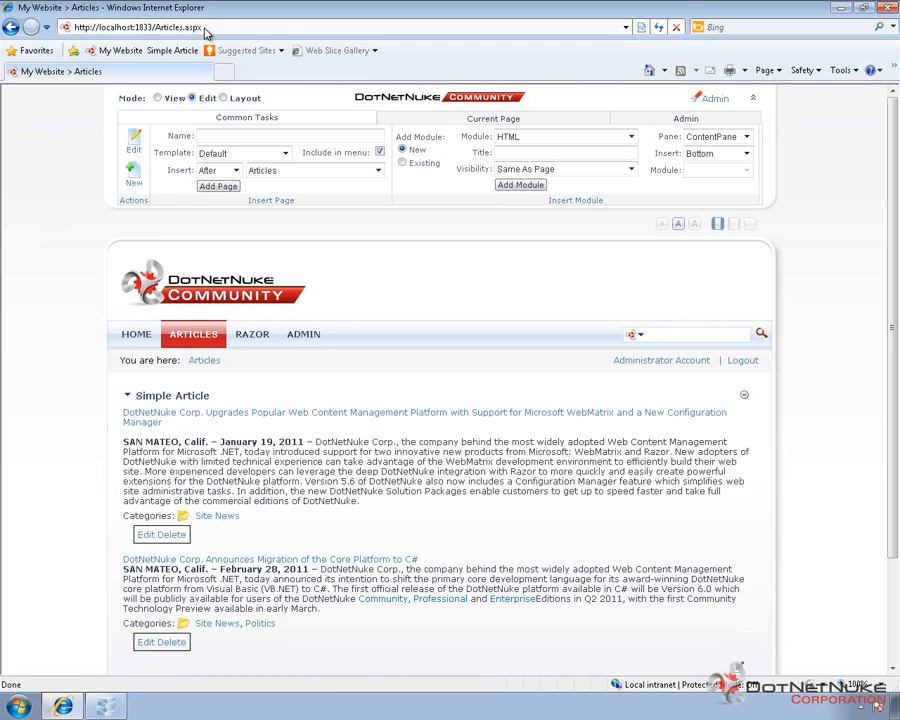
View Admin > Pages and select Simple Article and Articles in the page tree.
{"action": "left_click", "coordinate": [304, 334]}
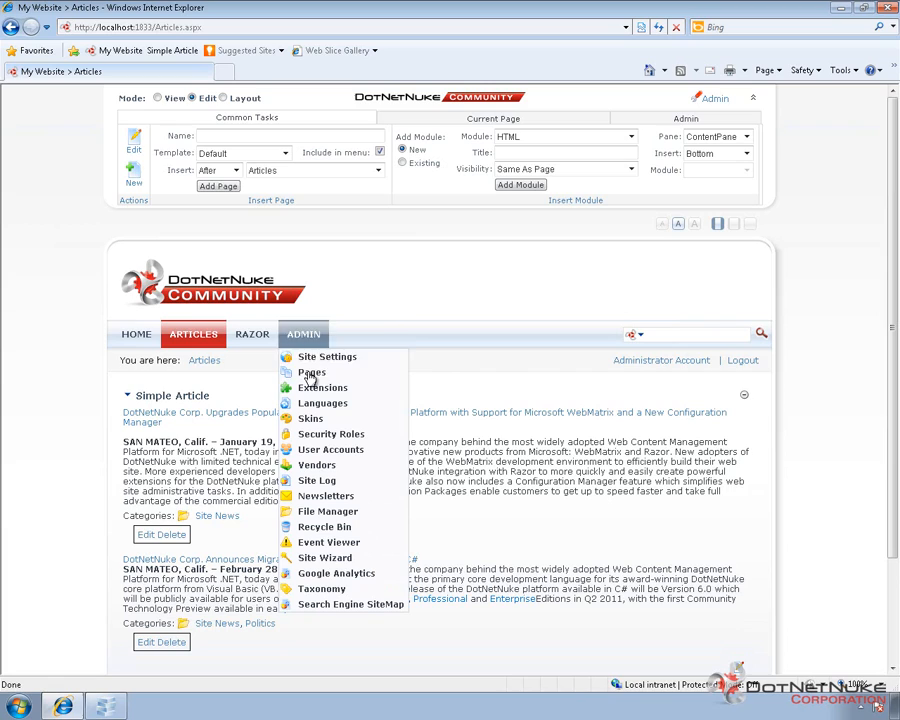
{"action": "left_click", "coordinate": [312, 372]}
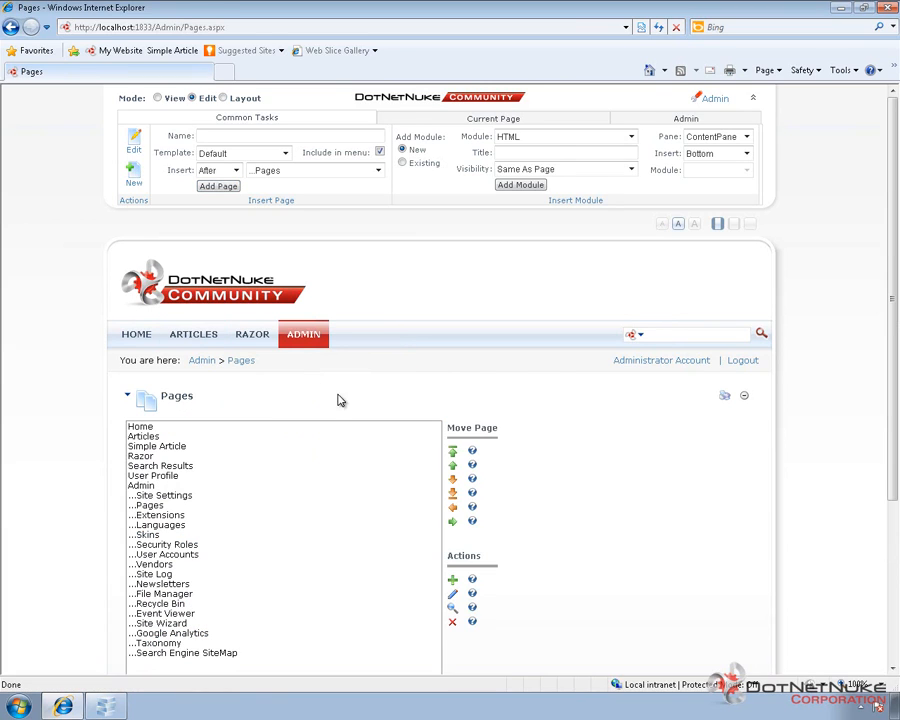
{"action": "left_click", "coordinate": [156, 446]}
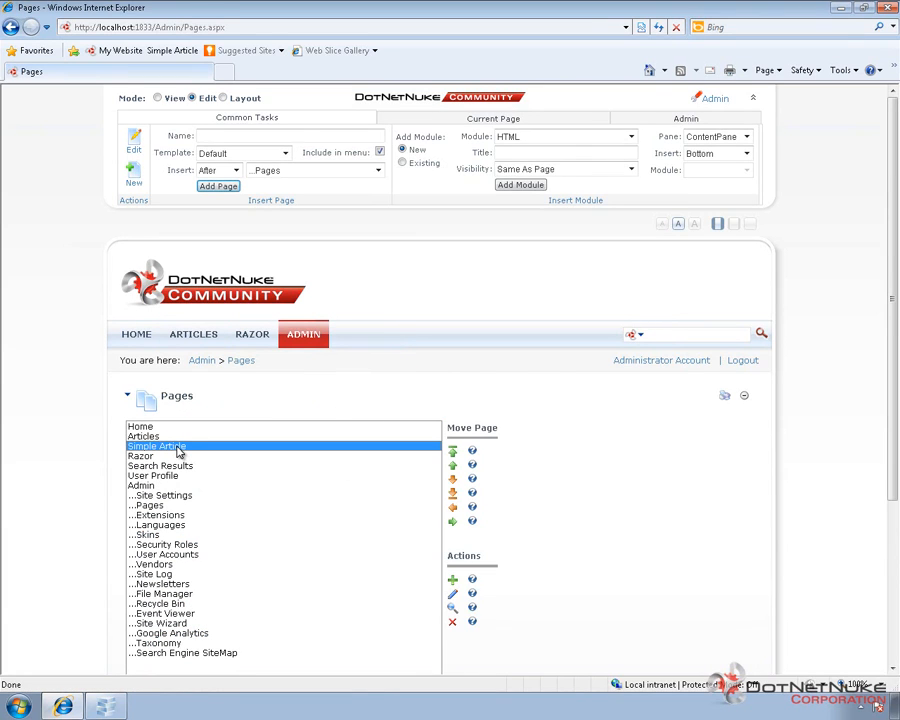
{"action": "left_click", "coordinate": [142, 436]}
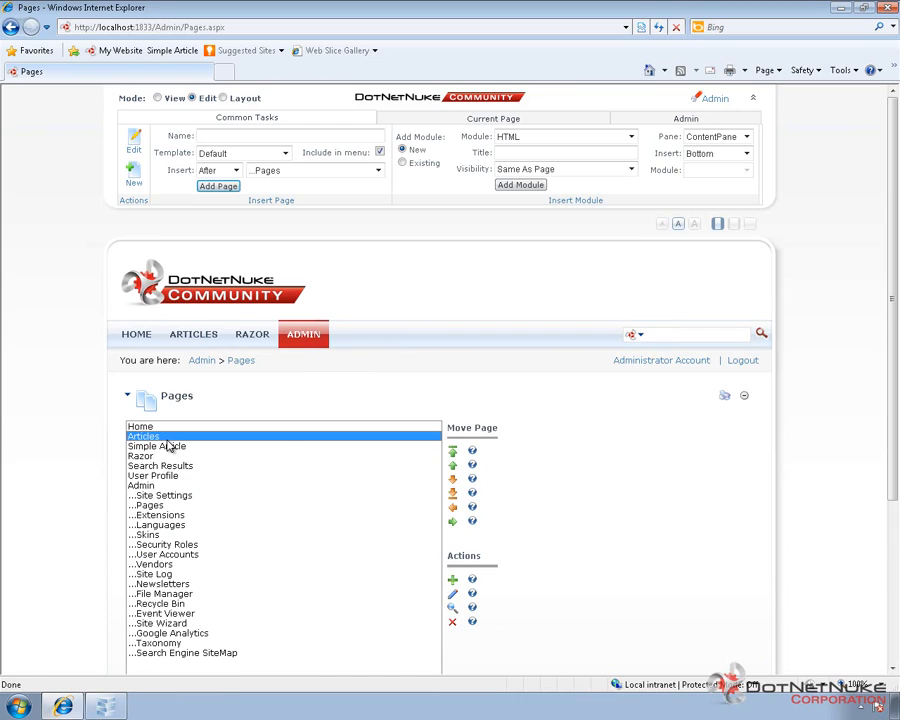
{"action": "mouse_move", "coordinate": [180, 456]}
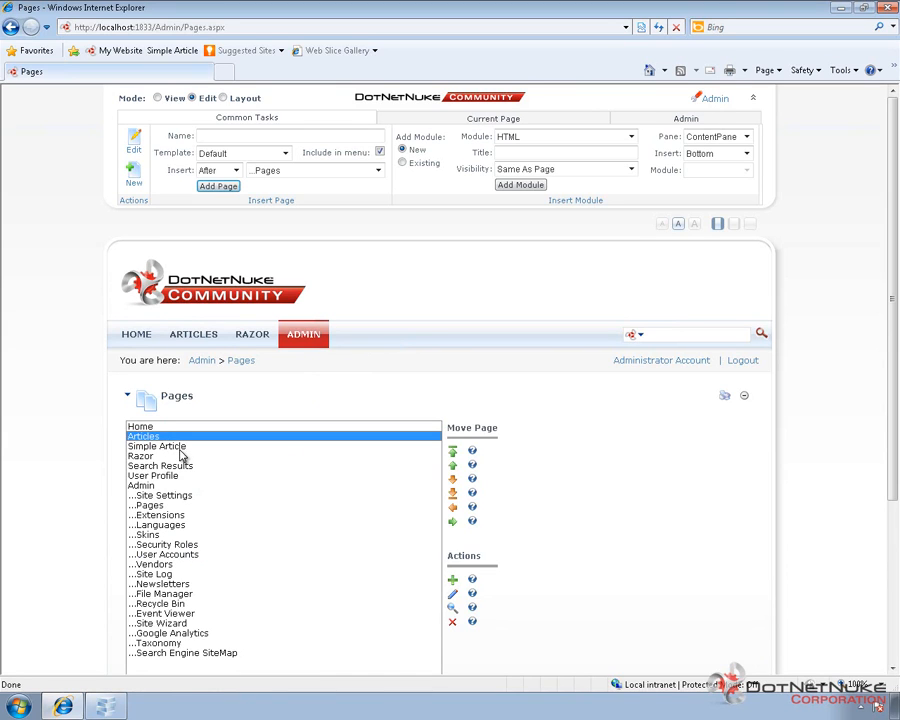
{"action": "left_click", "coordinate": [156, 446]}
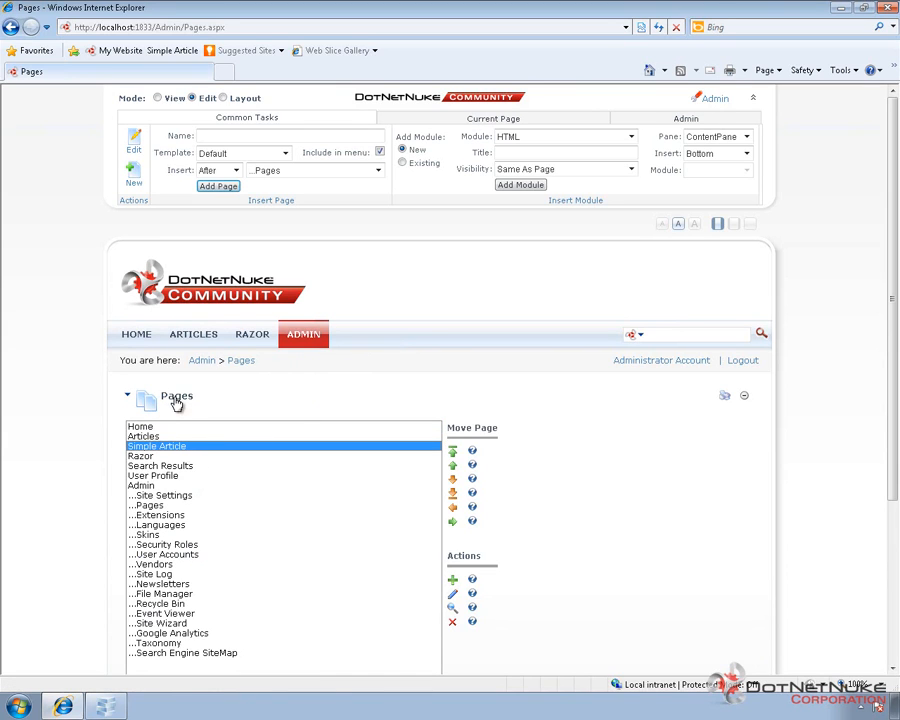
{"action": "mouse_move", "coordinate": [288, 404]}
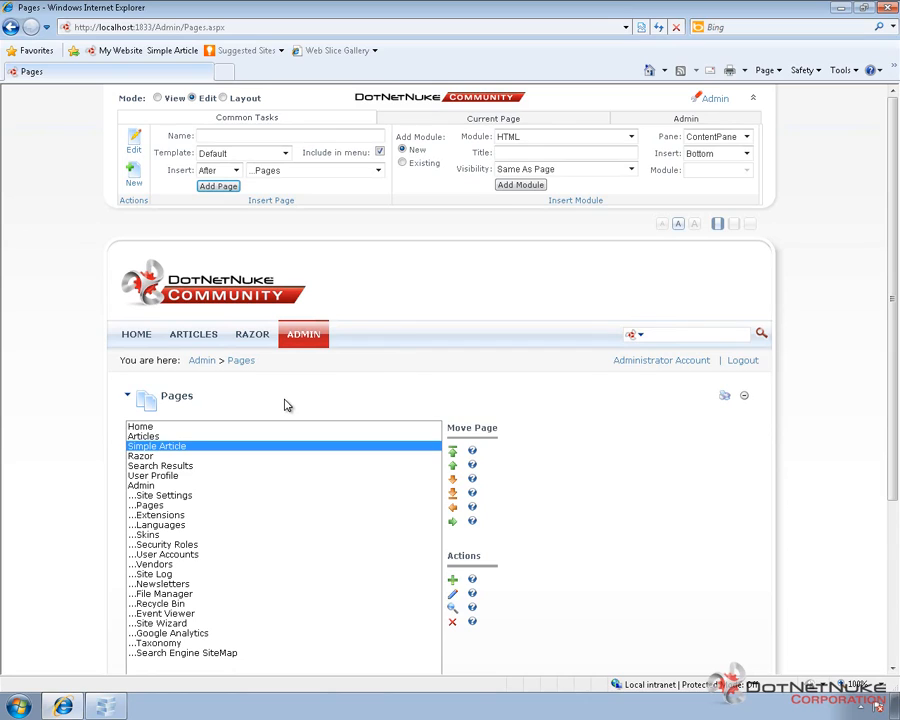
{"action": "mouse_move", "coordinate": [276, 414]}
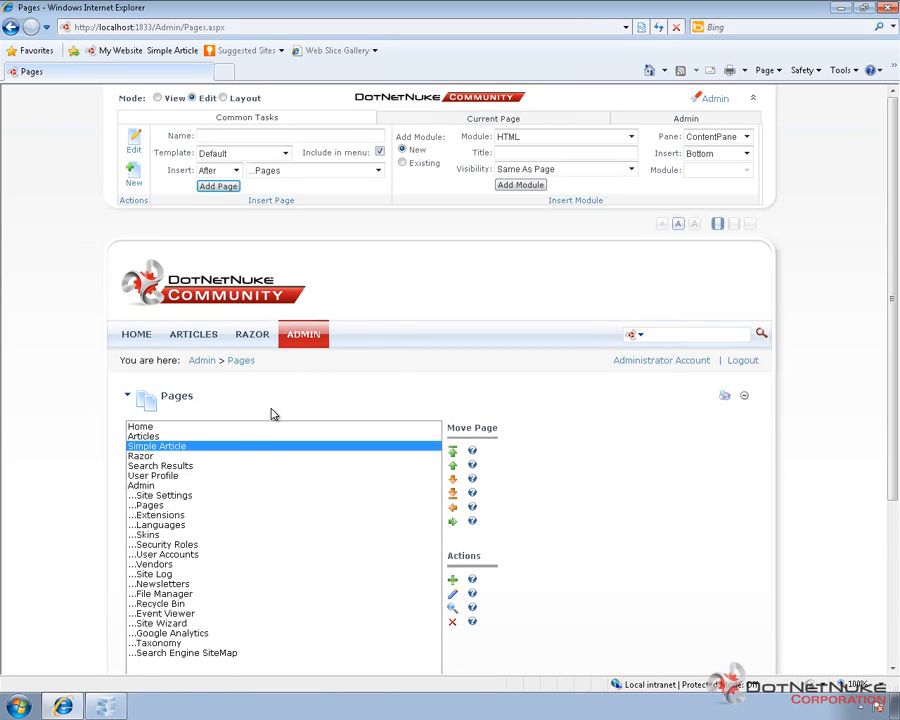
{"action": "mouse_move", "coordinate": [252, 414]}
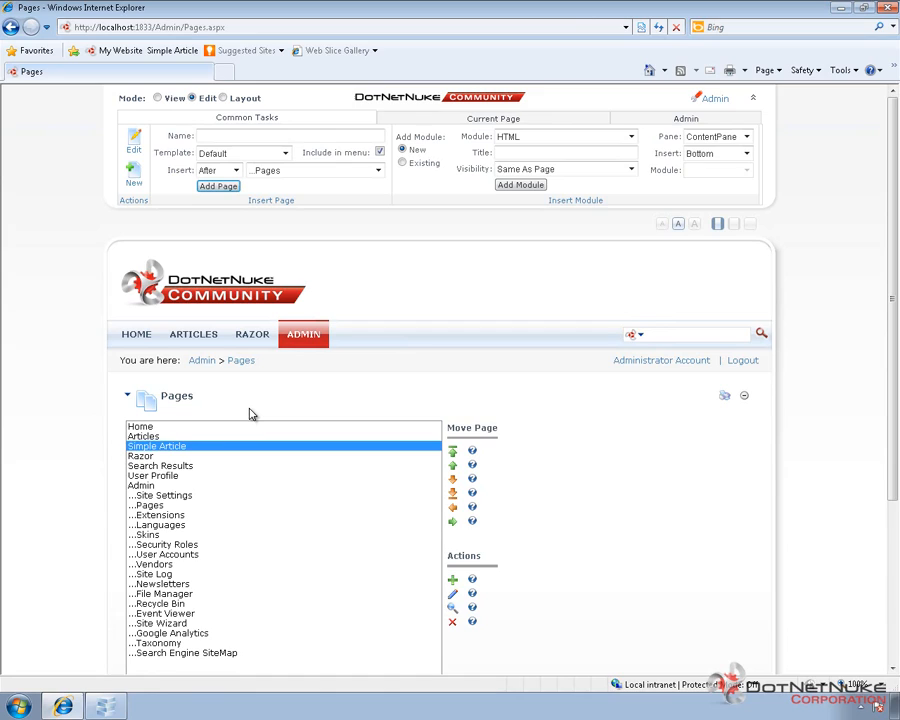
{"action": "mouse_move", "coordinate": [232, 402]}
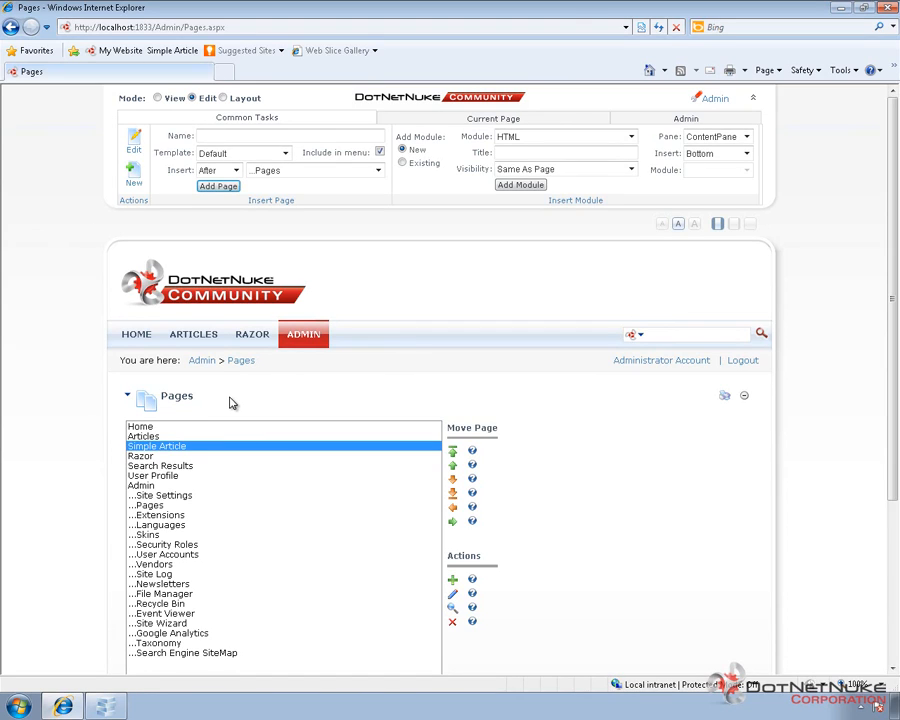
{"action": "mouse_move", "coordinate": [244, 398]}
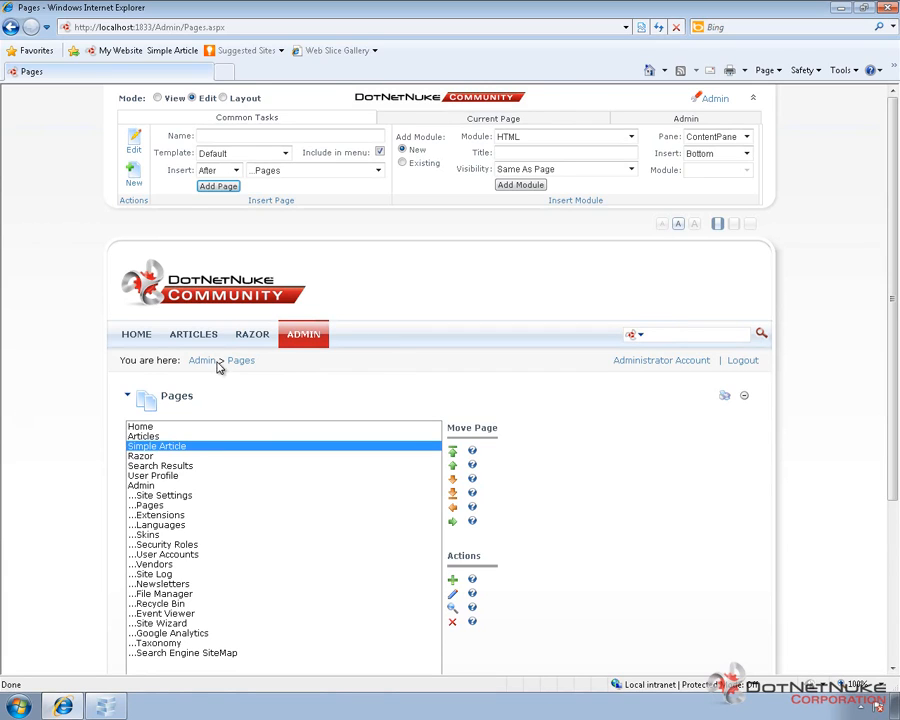
Navigate to the site's Home page with its Community Edition welcome content.
{"action": "left_click", "coordinate": [136, 332]}
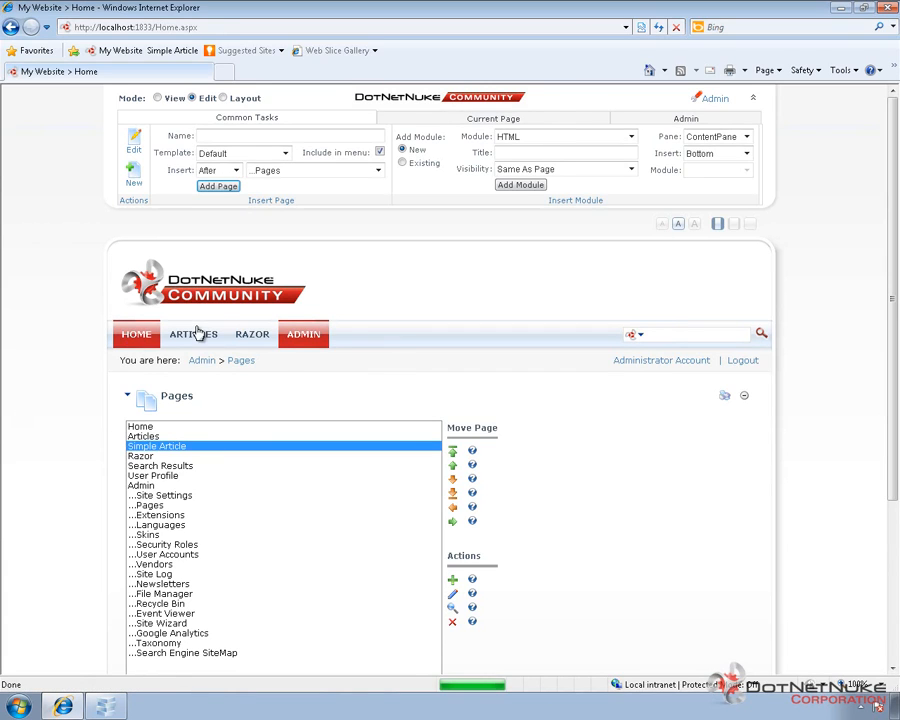
{"action": "left_click", "coordinate": [136, 332]}
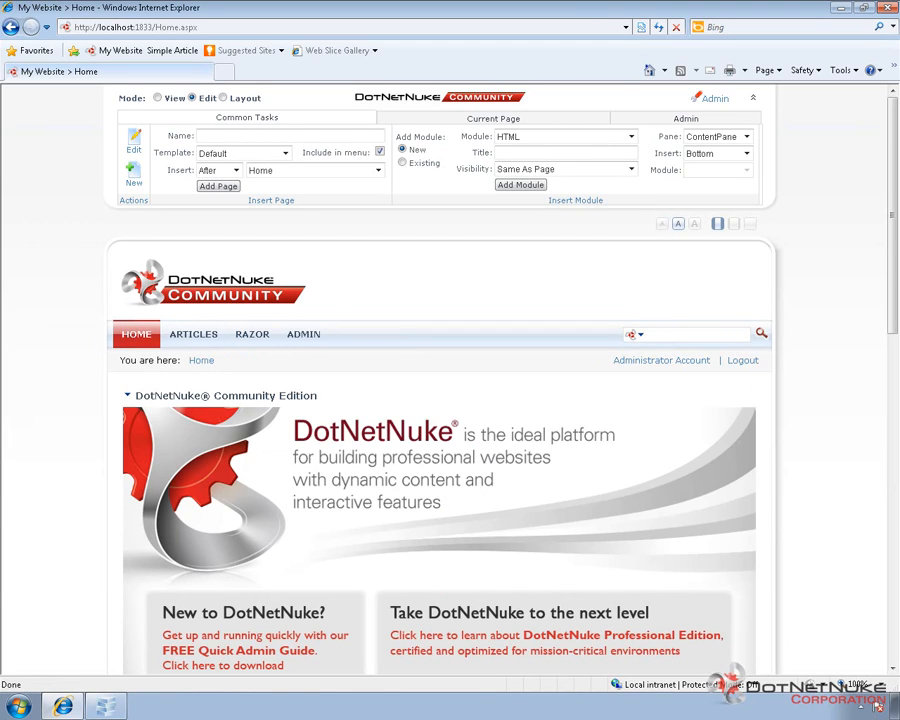